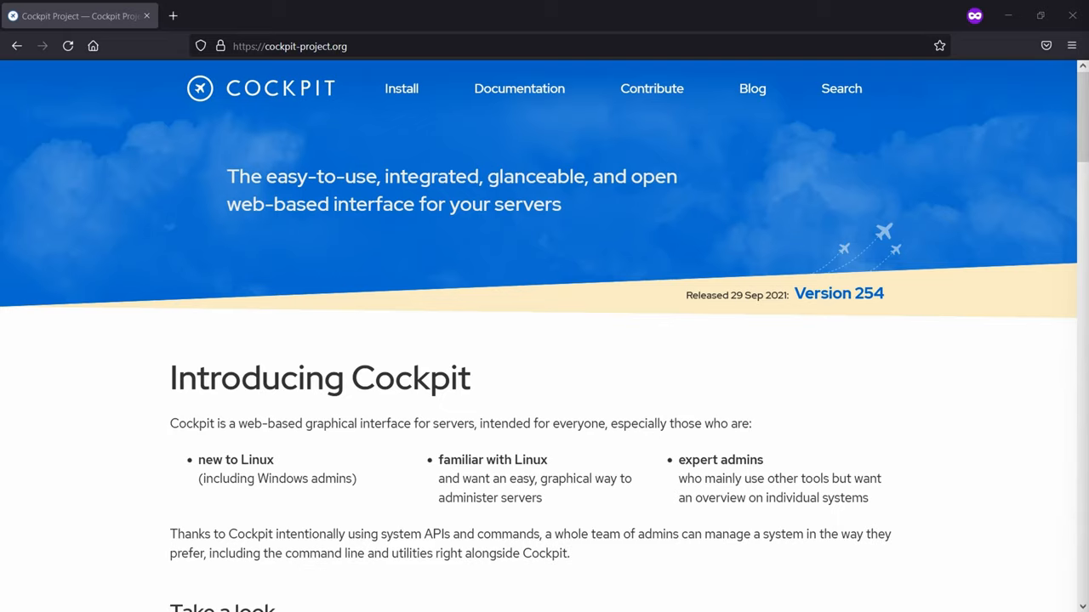
# Scroll down the Cockpit project page in Firefox toward the applications link
pyautogui.scroll(-3)
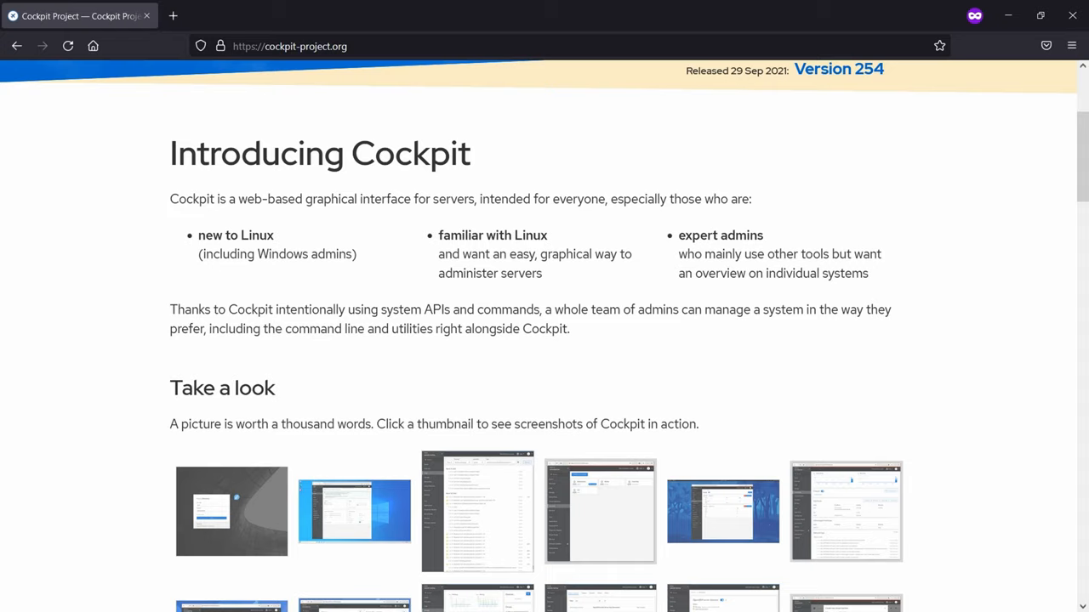
pyautogui.scroll(-3)
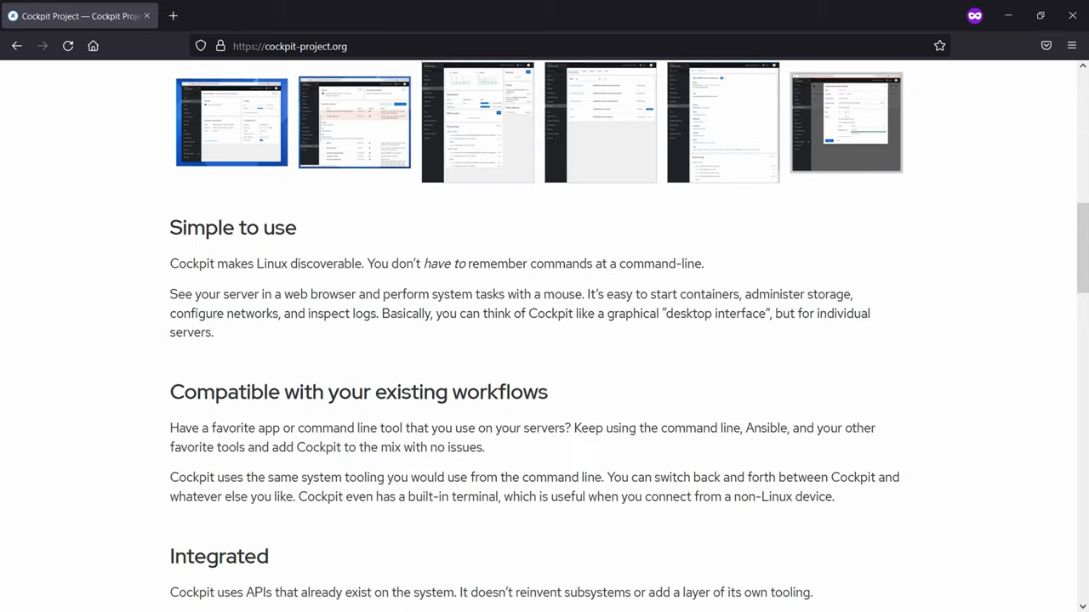
pyautogui.scroll(-3)
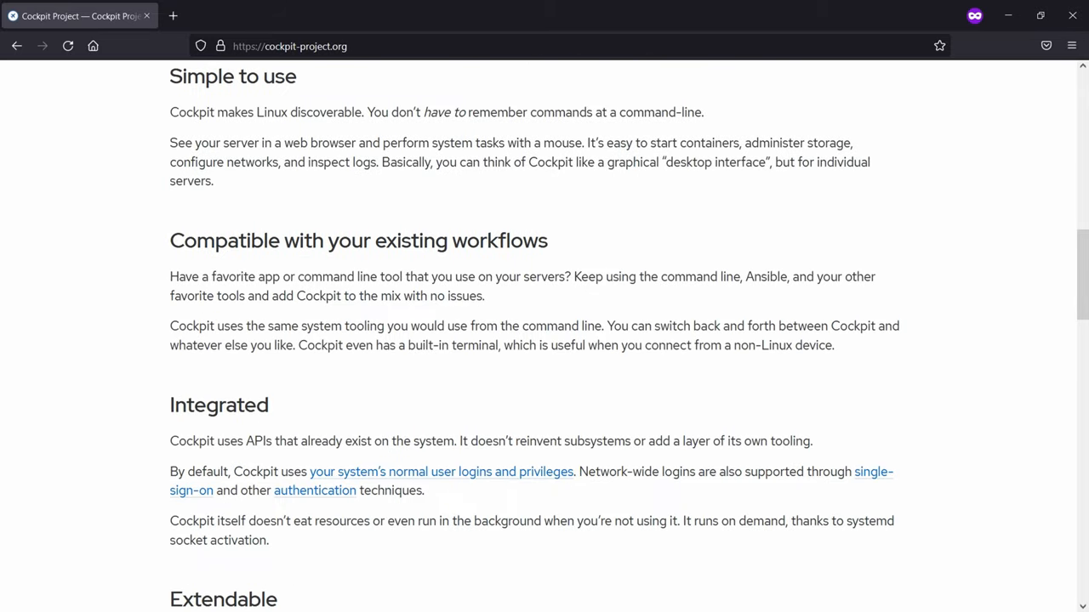
pyautogui.scroll(-3)
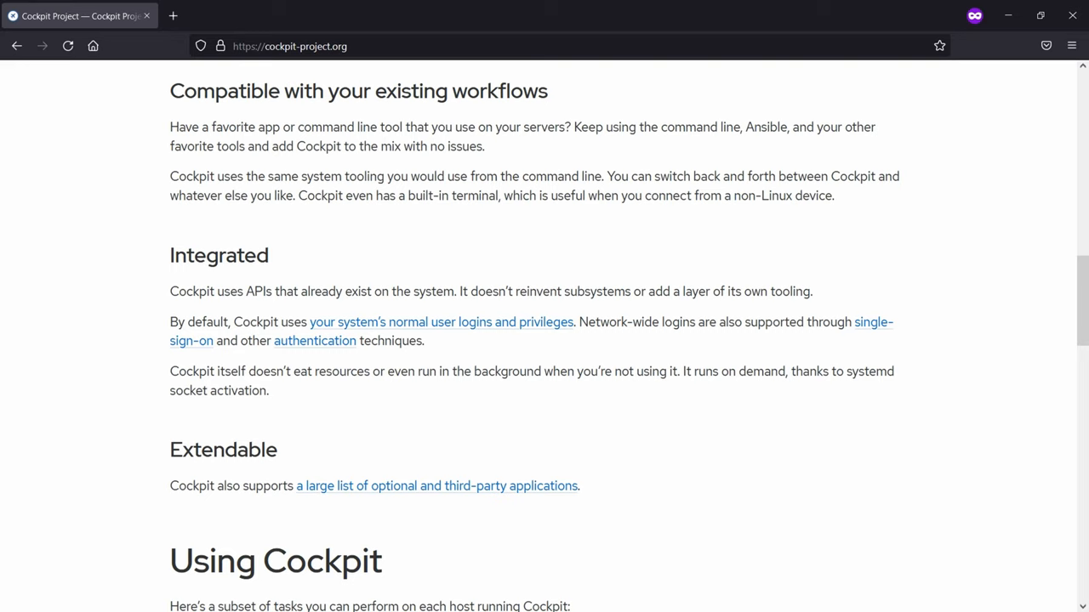
pyautogui.scroll(-3)
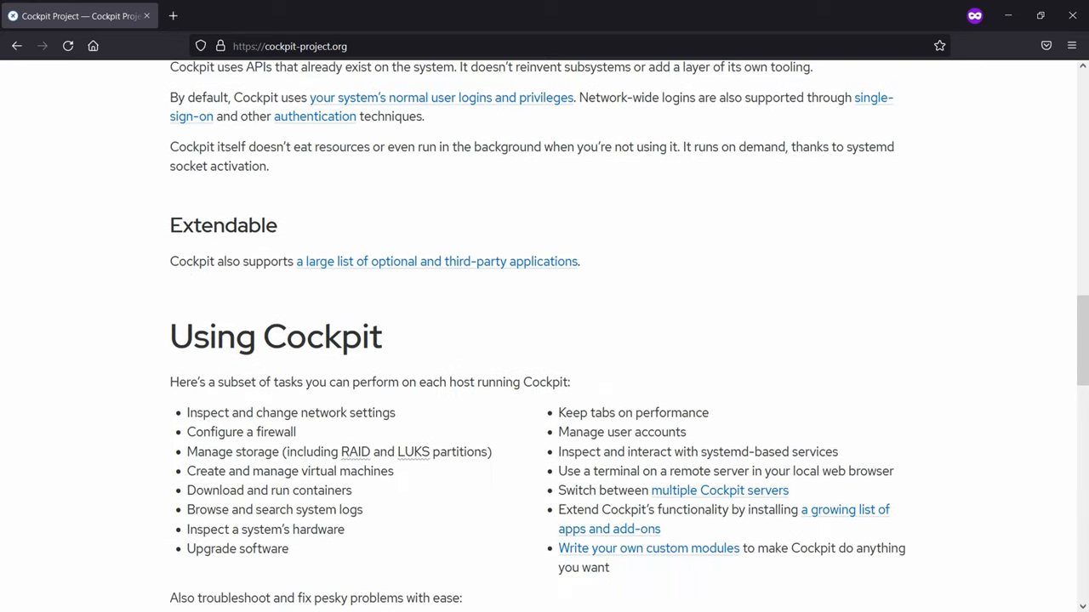
# Browse the list of official Cockpit applications down to the Ubuntu install instructions
pyautogui.click(436, 262)
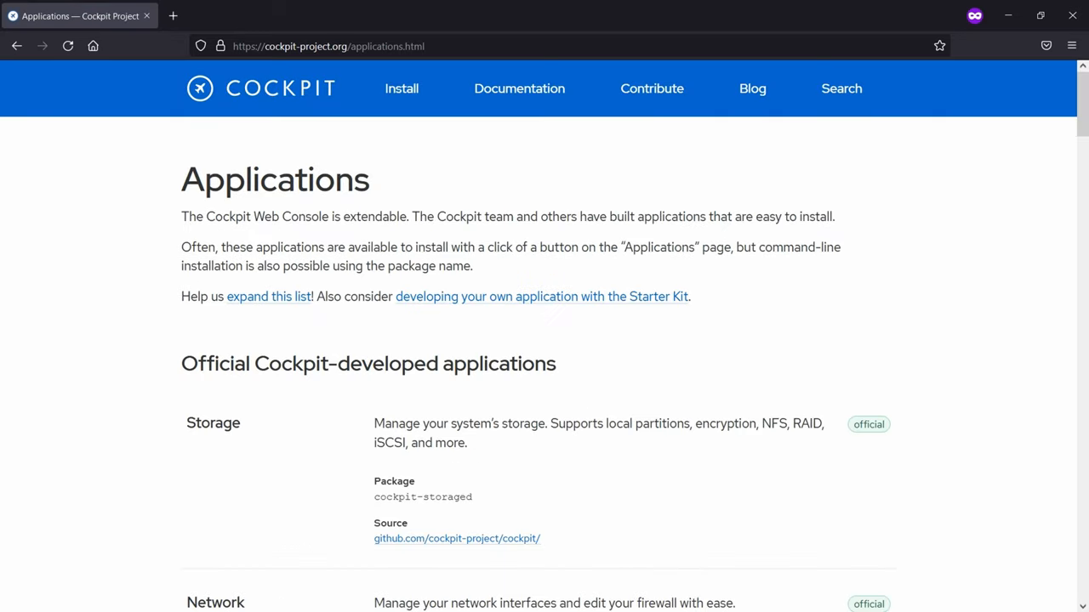
pyautogui.scroll(-3)
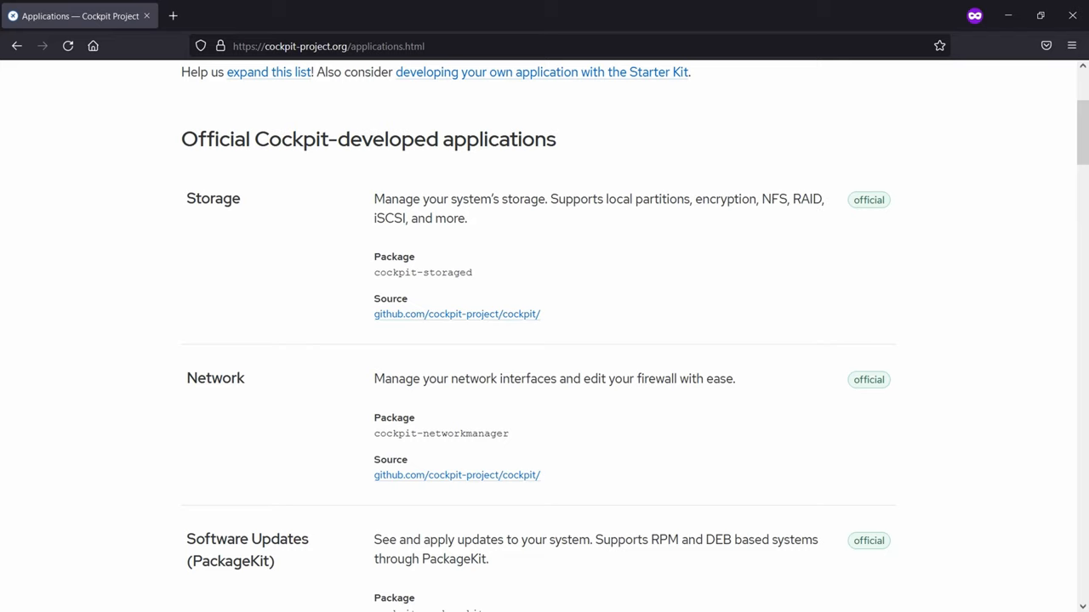
pyautogui.scroll(-3)
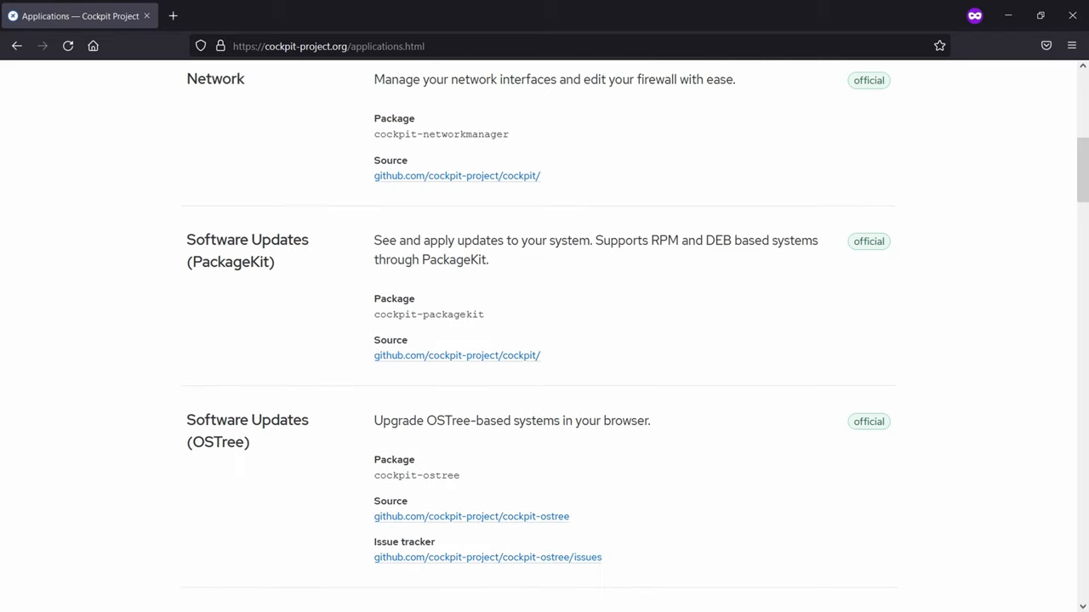
pyautogui.scroll(-3)
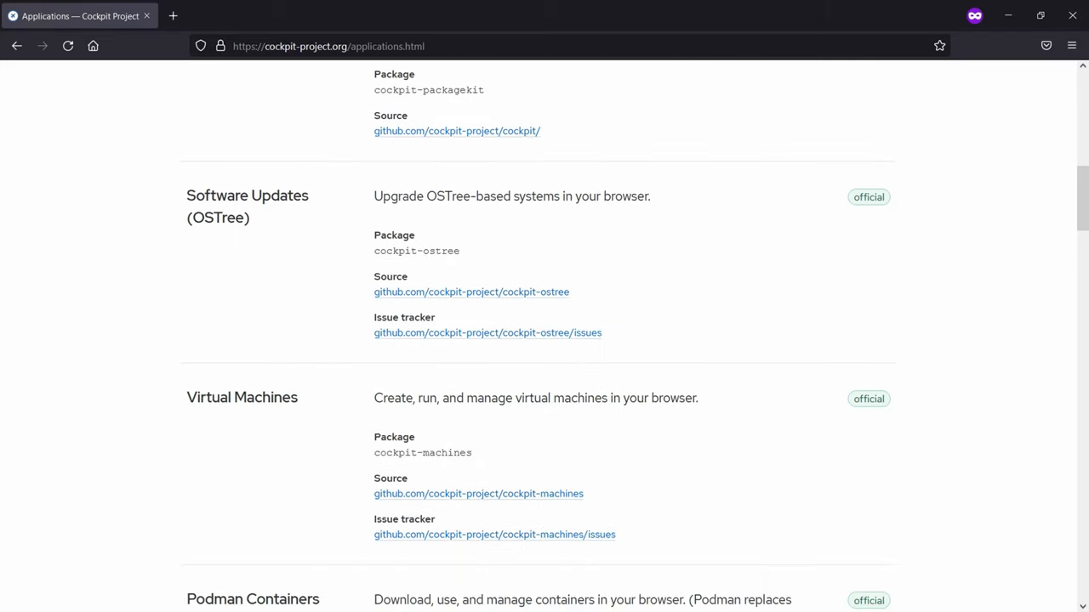
pyautogui.scroll(-3)
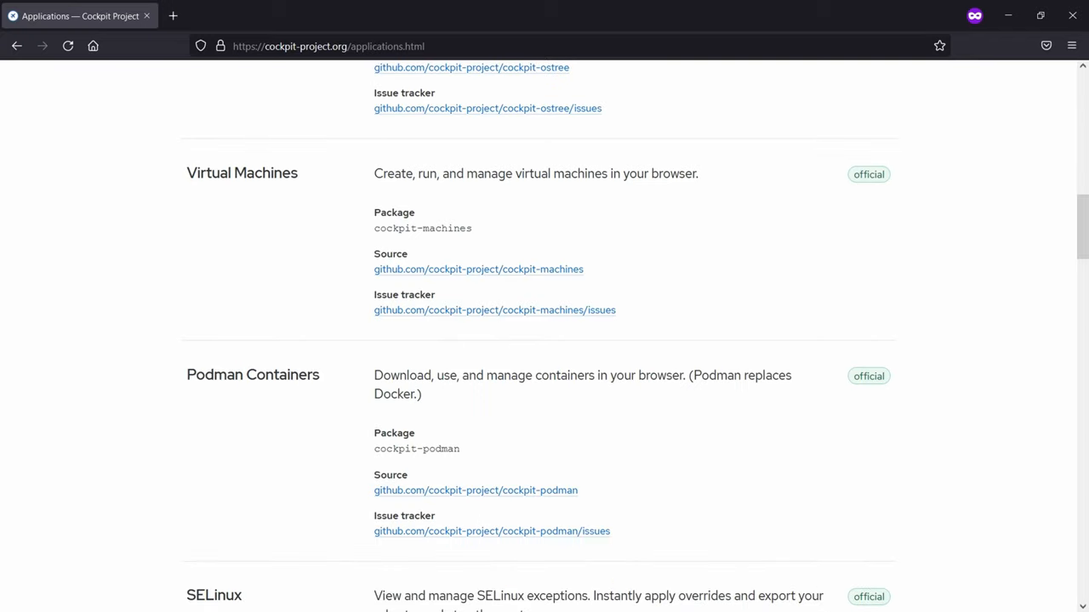
pyautogui.scroll(-3)
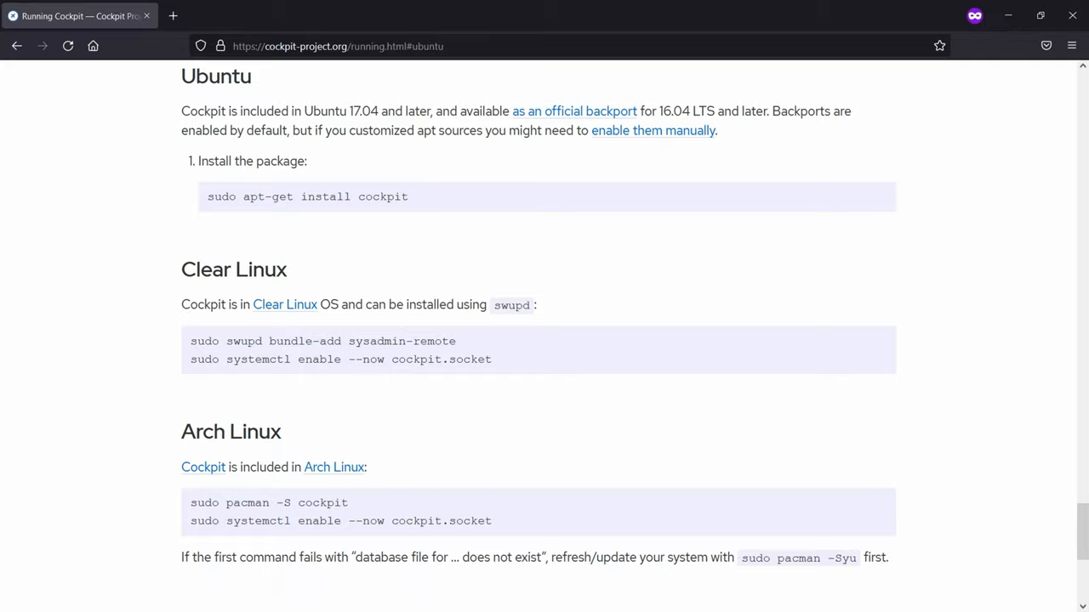
pyautogui.moveTo(1072, 15)
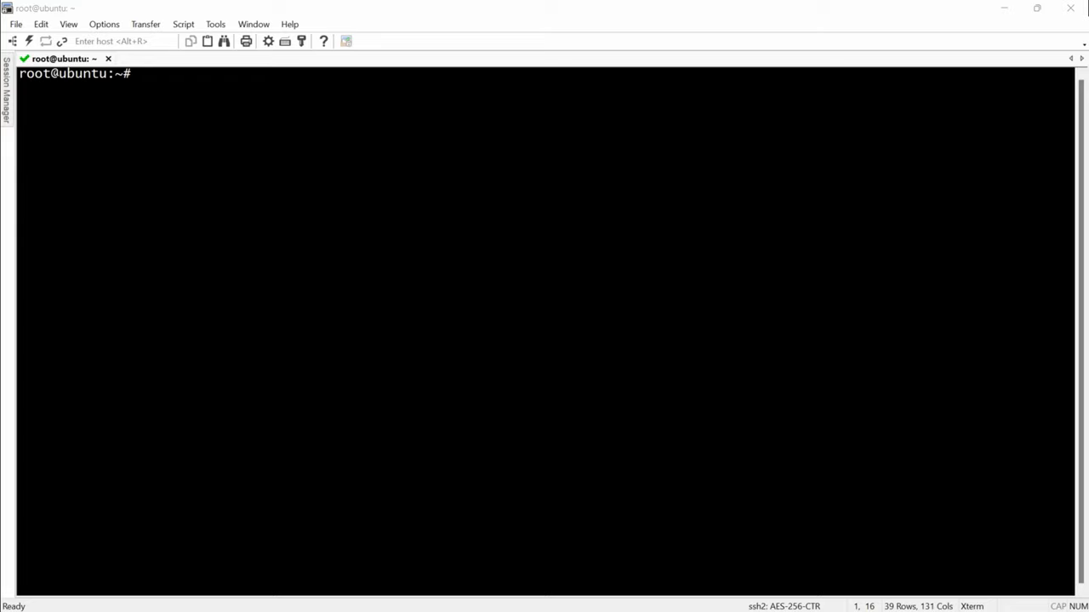
# Refresh the Ubuntu package lists with apt update / apt-get update as root
pyautogui.write('sudo apt update')
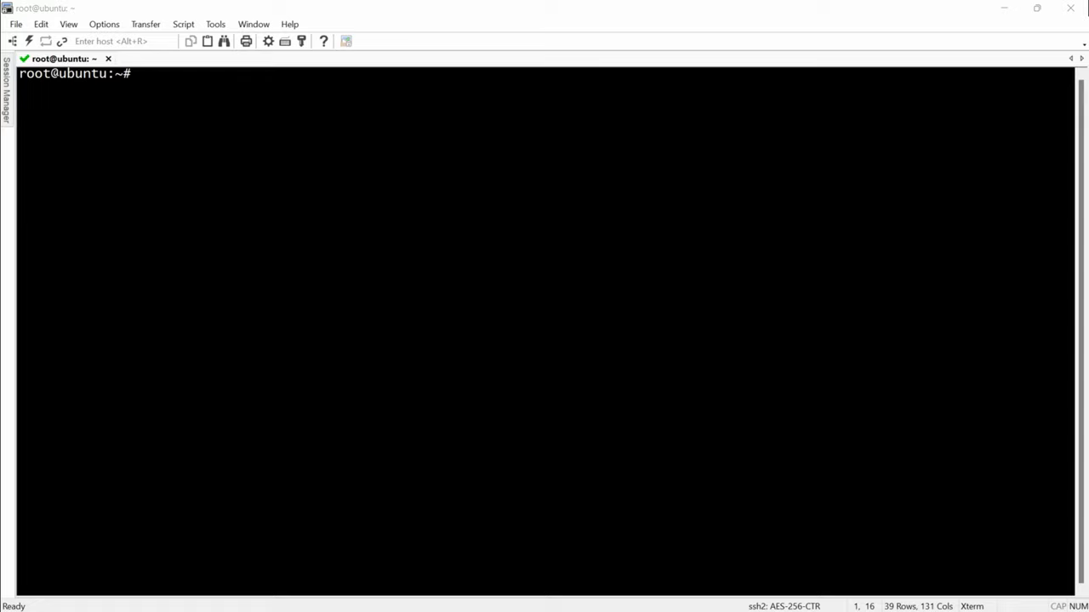
pyautogui.write('a')
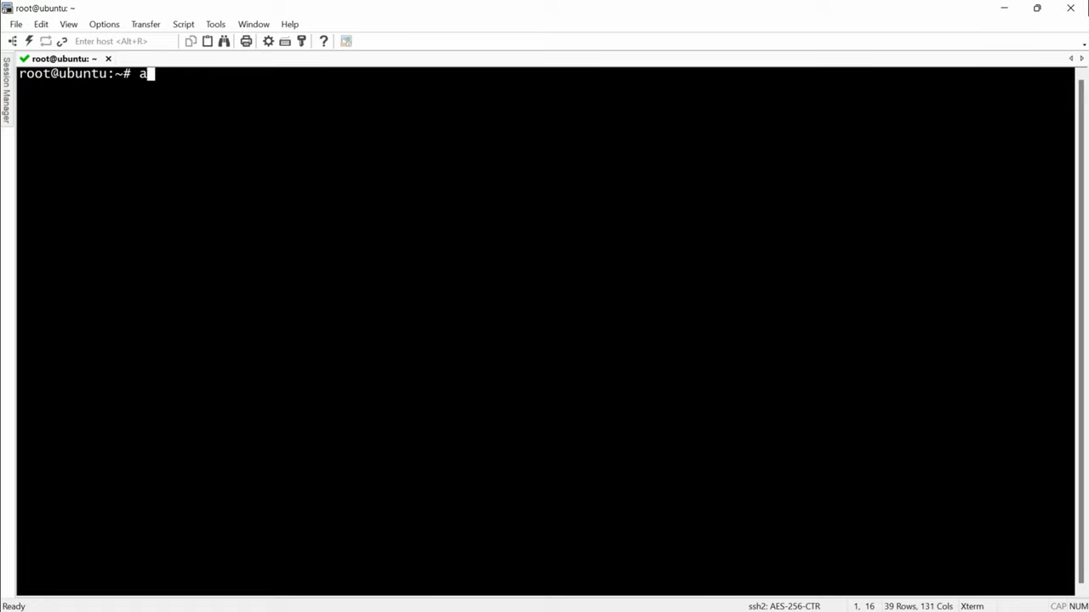
pyautogui.write('pt-get update')
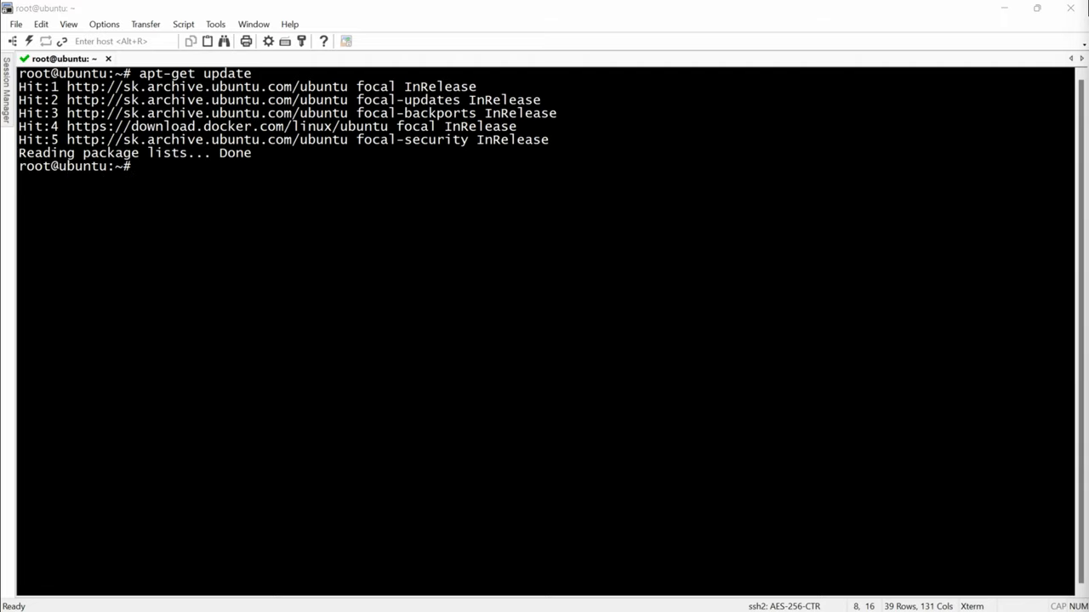
# Install cockpit via apt-get, confirming with Y, and watch it finish at the prompt
pyautogui.write('apt-get install cockpit')
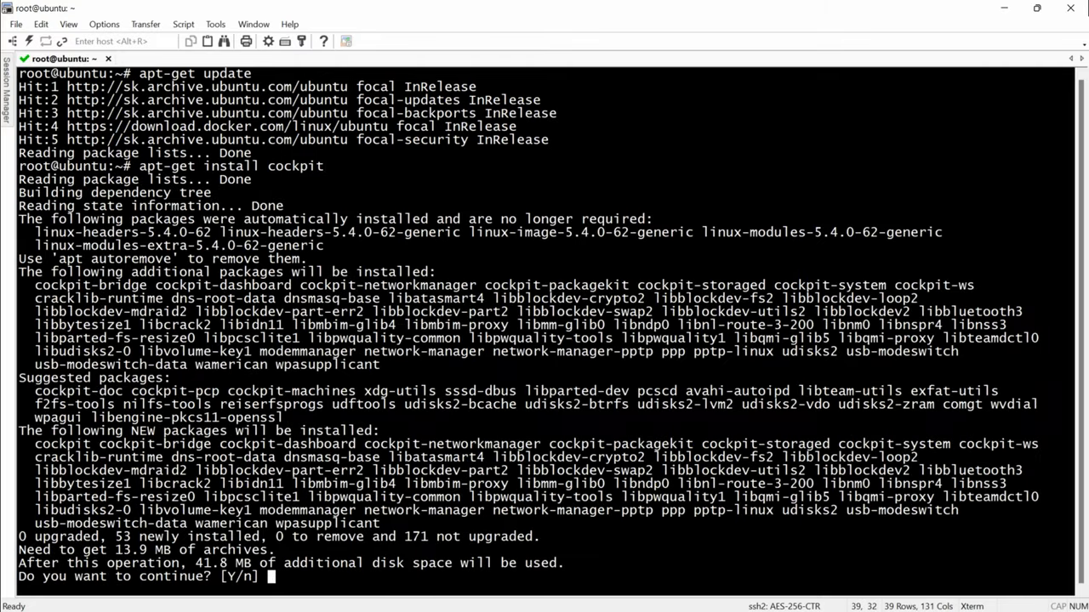
pyautogui.write('Y')
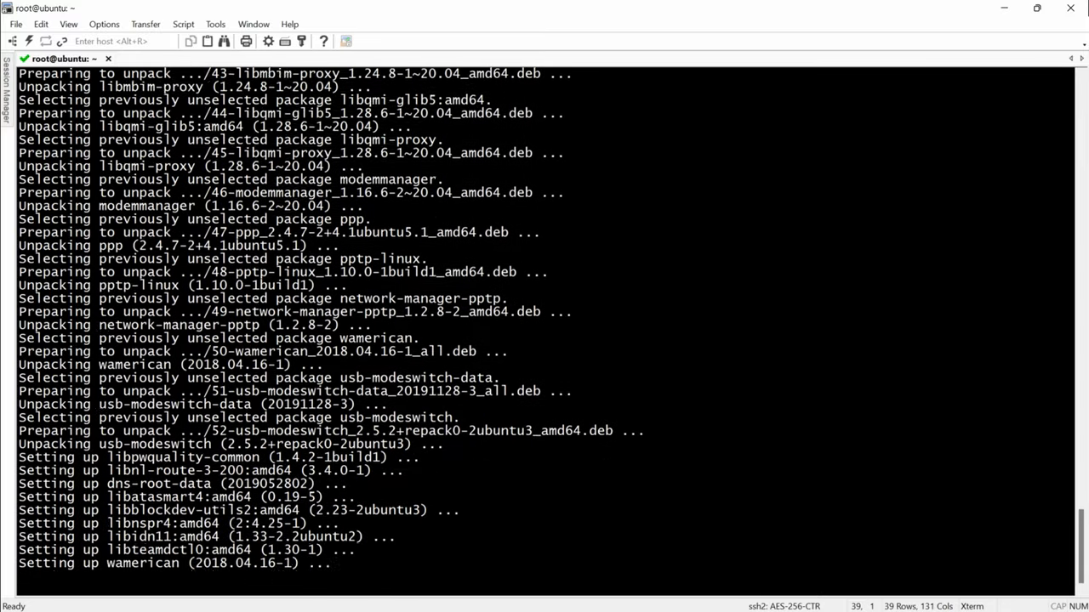
pyautogui.scroll(-3)
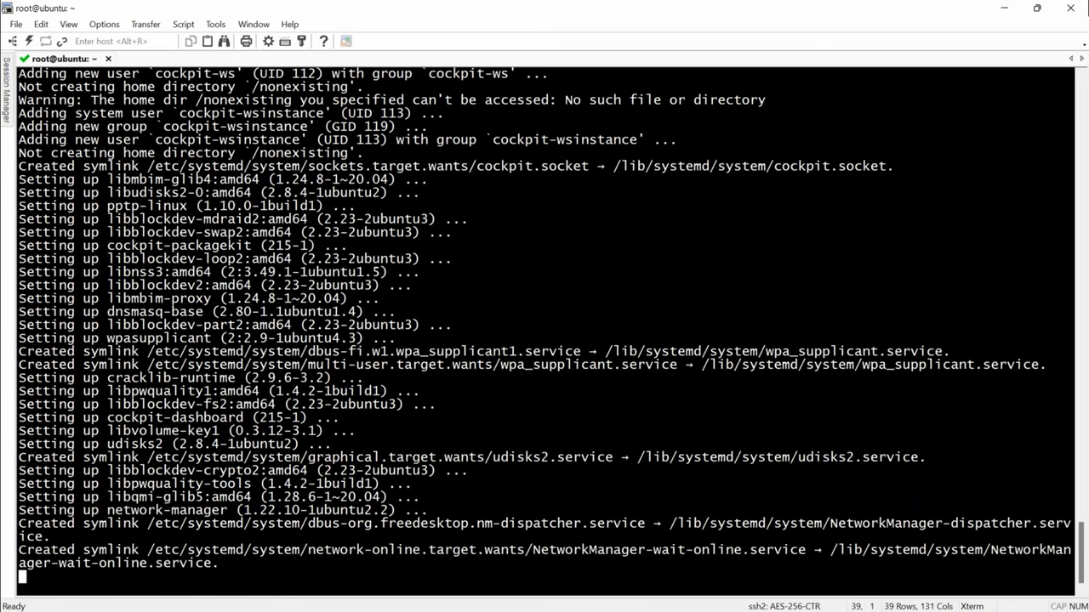
pyautogui.scroll(-3)
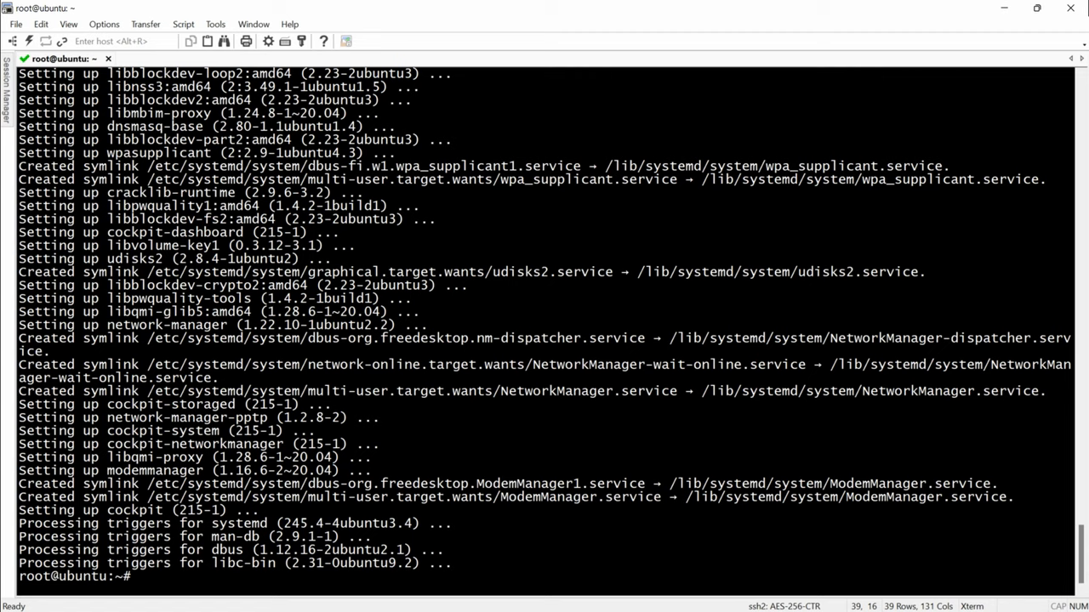
# Check systemctl status cockpit shows the service active and running, then quit the pager
pyautogui.write('systemctl')
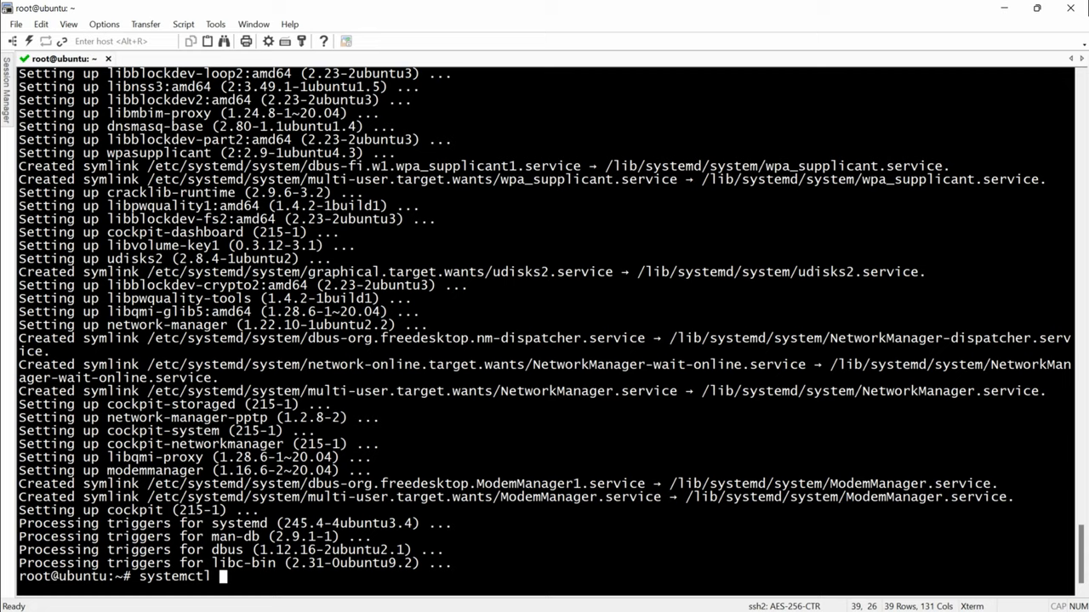
pyautogui.write('status cockpit')
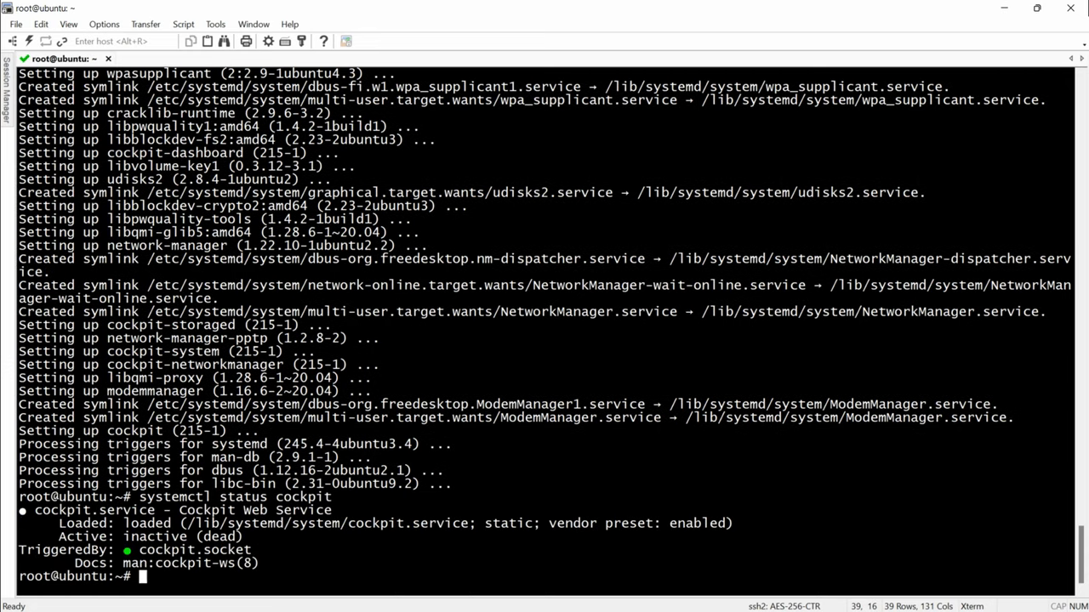
pyautogui.write('systemctl status cockpit')
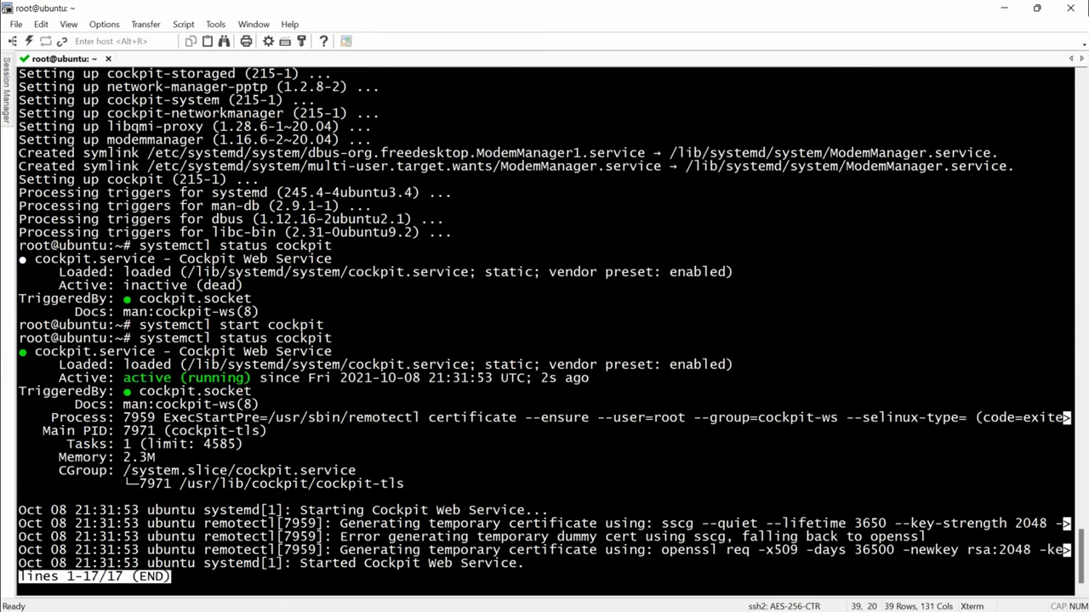
pyautogui.press('q')
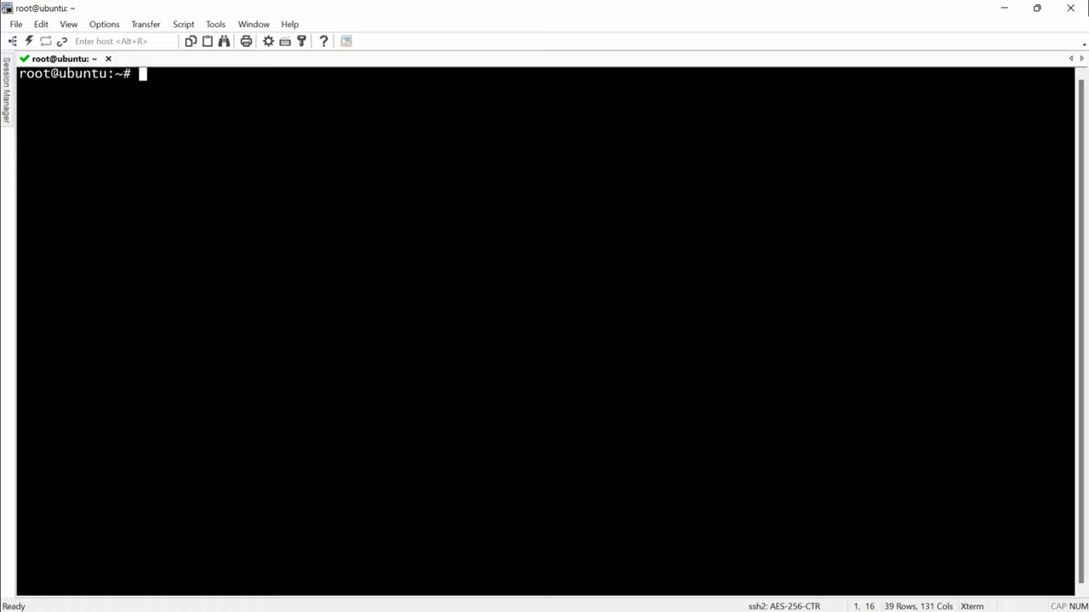
# Run ifconfig to find the server's network address
pyautogui.write('if')
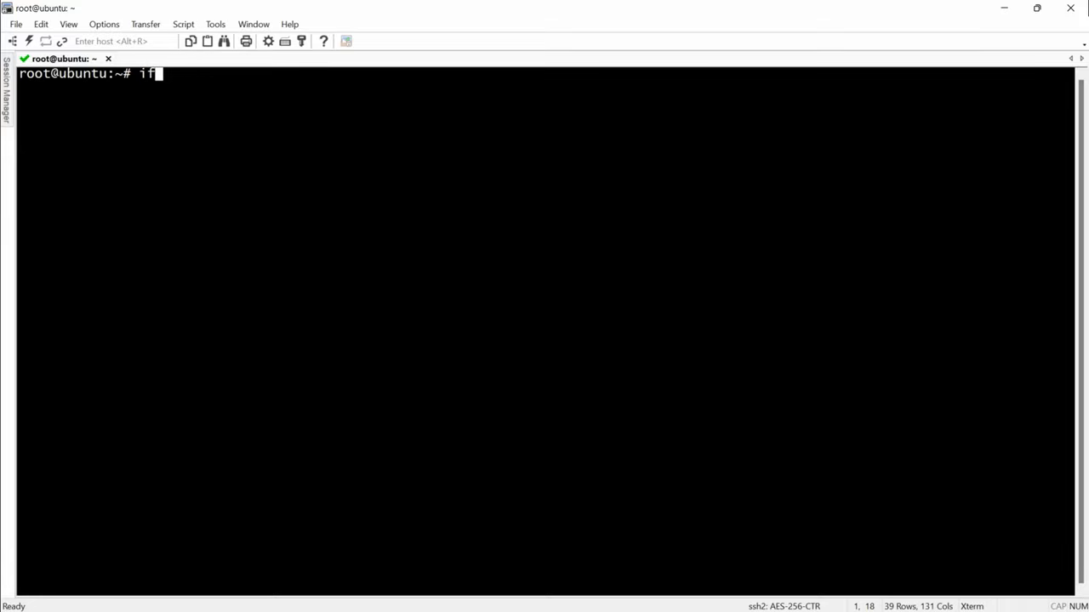
pyautogui.write('config')
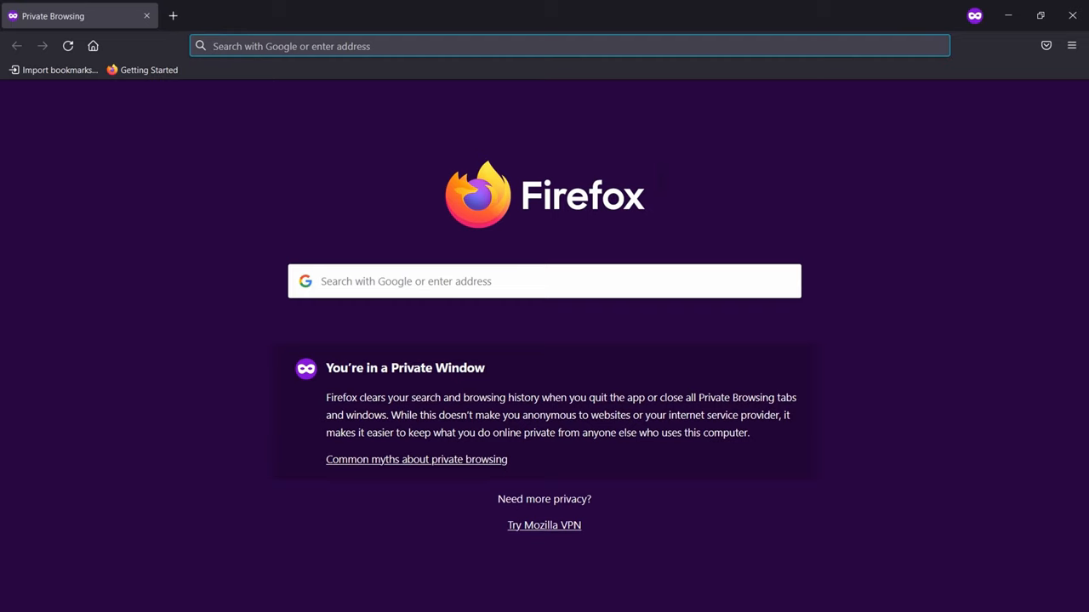
# Browse to 10.0.100.15:9090 and accept the self-signed certificate risk to continue
pyautogui.write('10.0.100.15:9090')
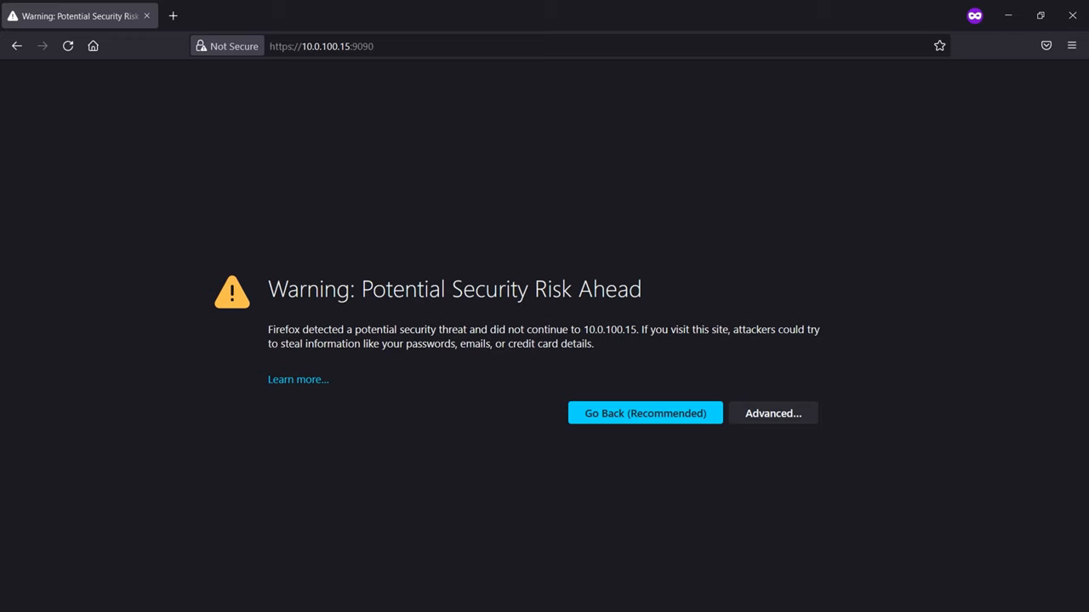
pyautogui.click(773, 414)
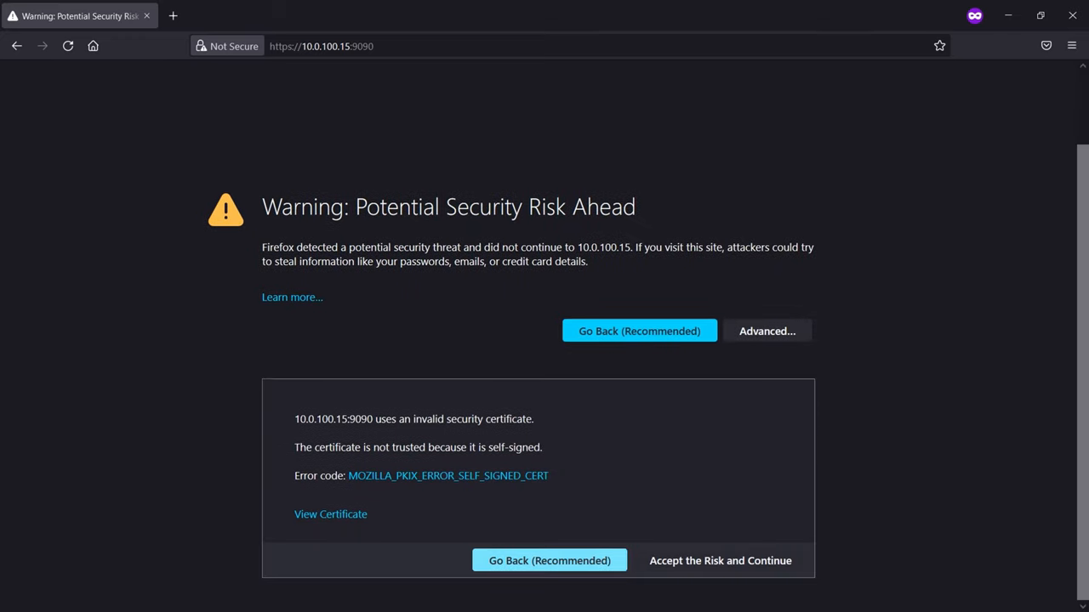
pyautogui.click(720, 562)
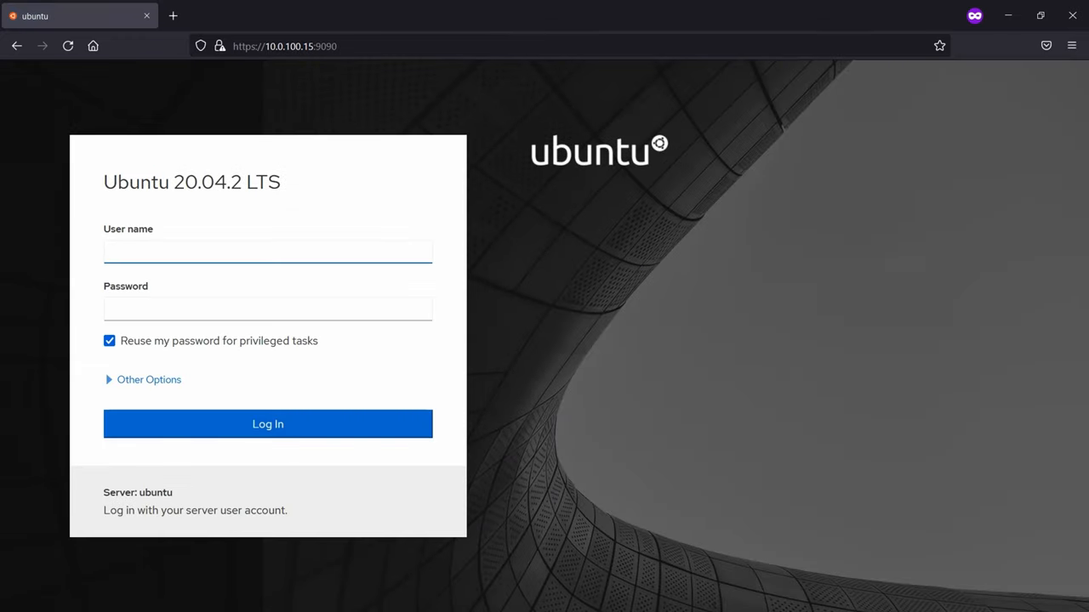
# Enter root as the user name on the Cockpit login page and move to the password field
pyautogui.click(267, 252)
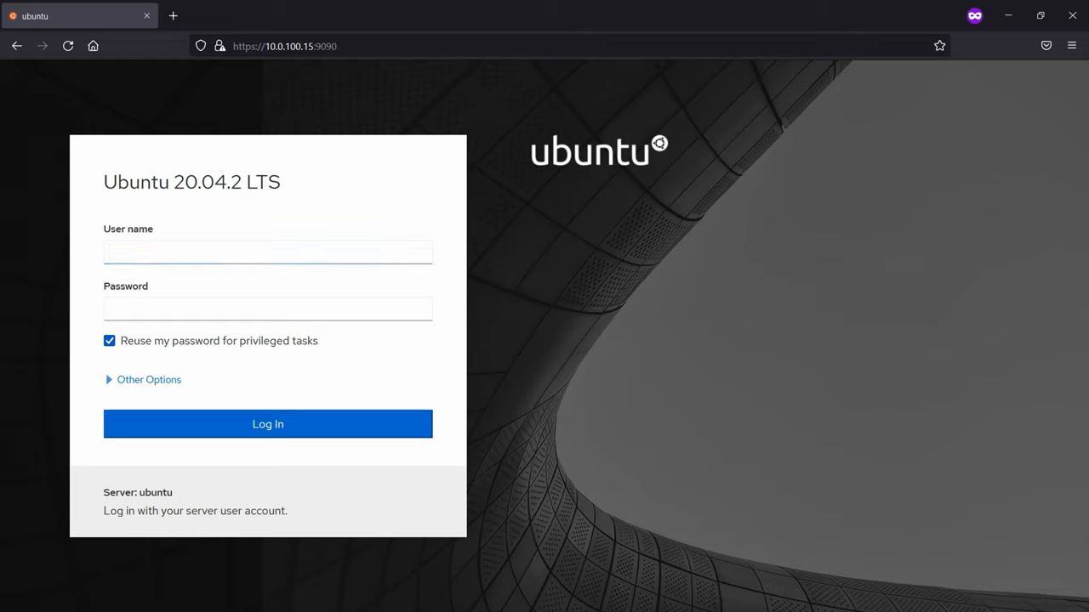
pyautogui.click(267, 252)
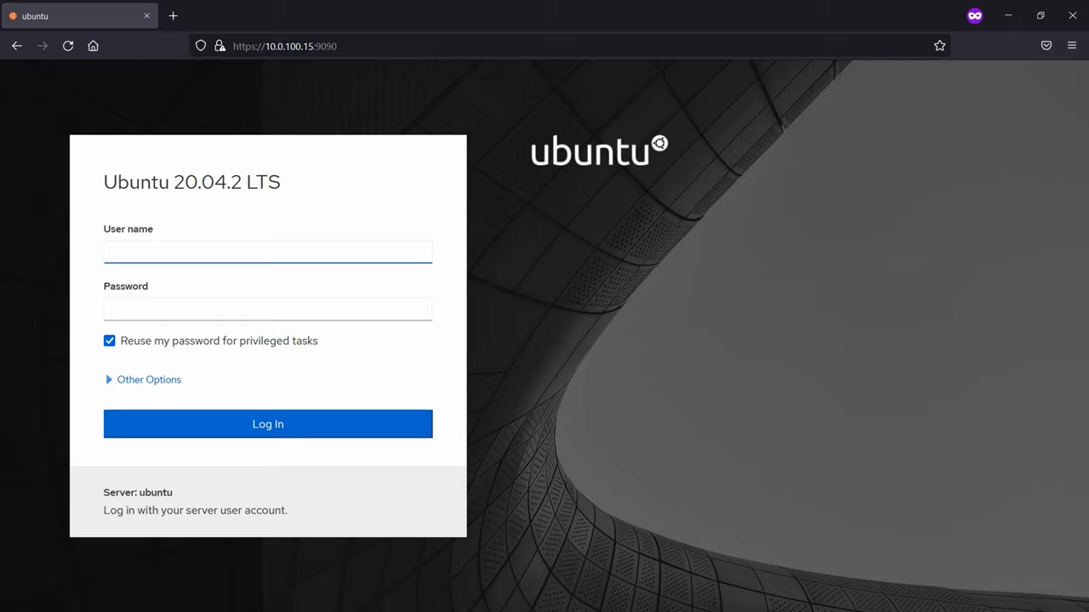
pyautogui.write('root')
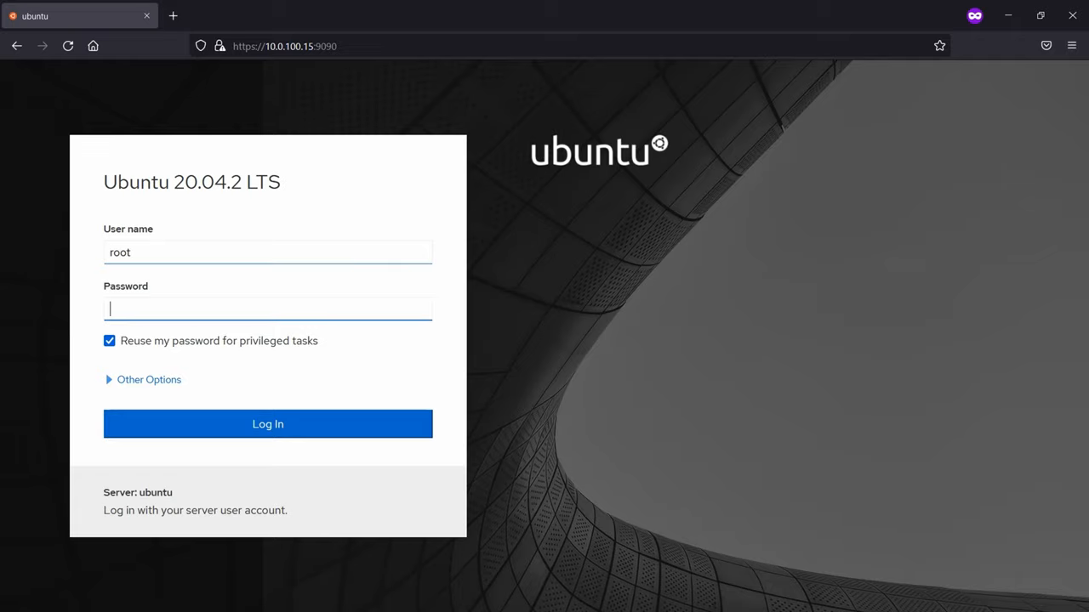
pyautogui.click(268, 424)
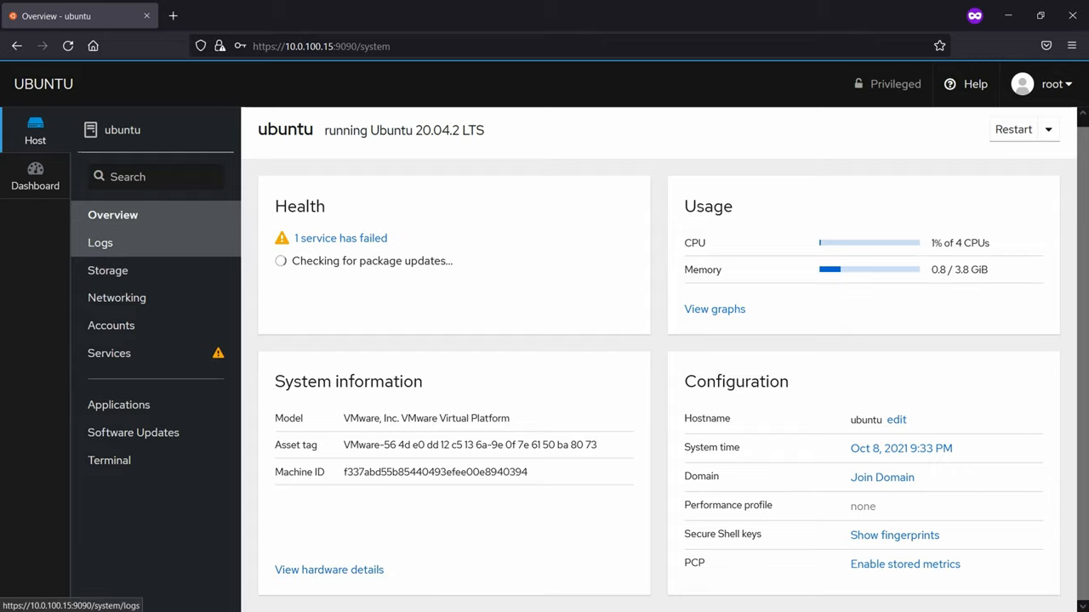
# Browse the error-level system log entries, then head to the Storage page
pyautogui.click(100, 242)
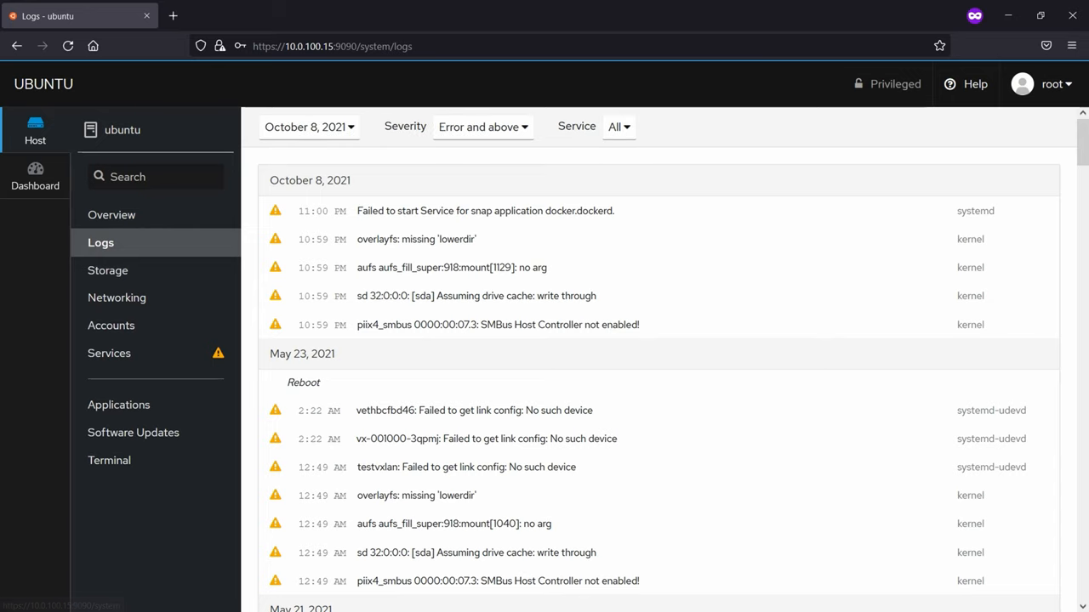
pyautogui.scroll(-3)
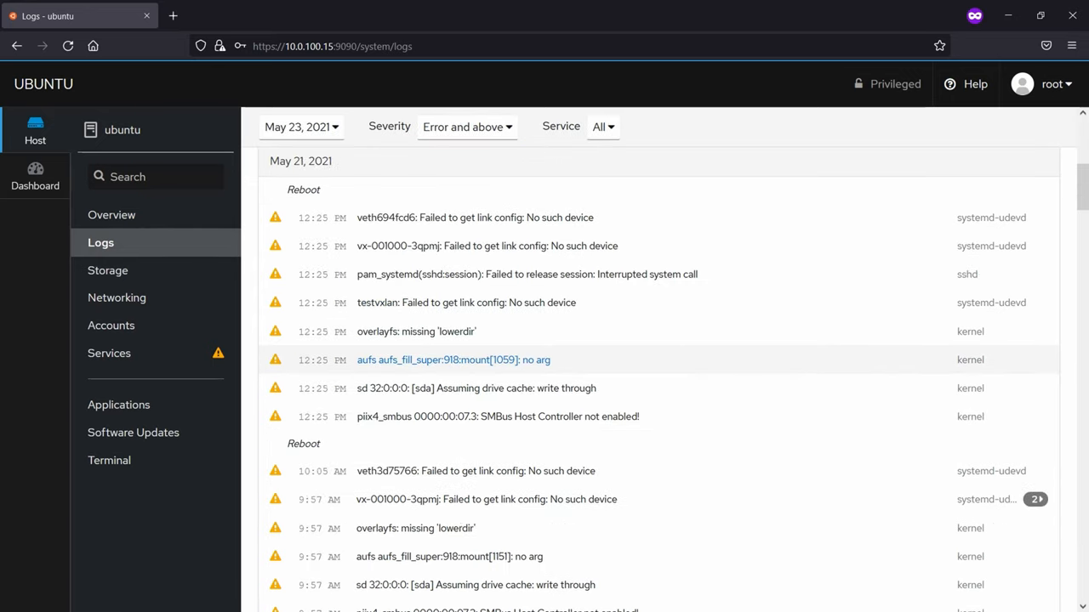
pyautogui.click(297, 126)
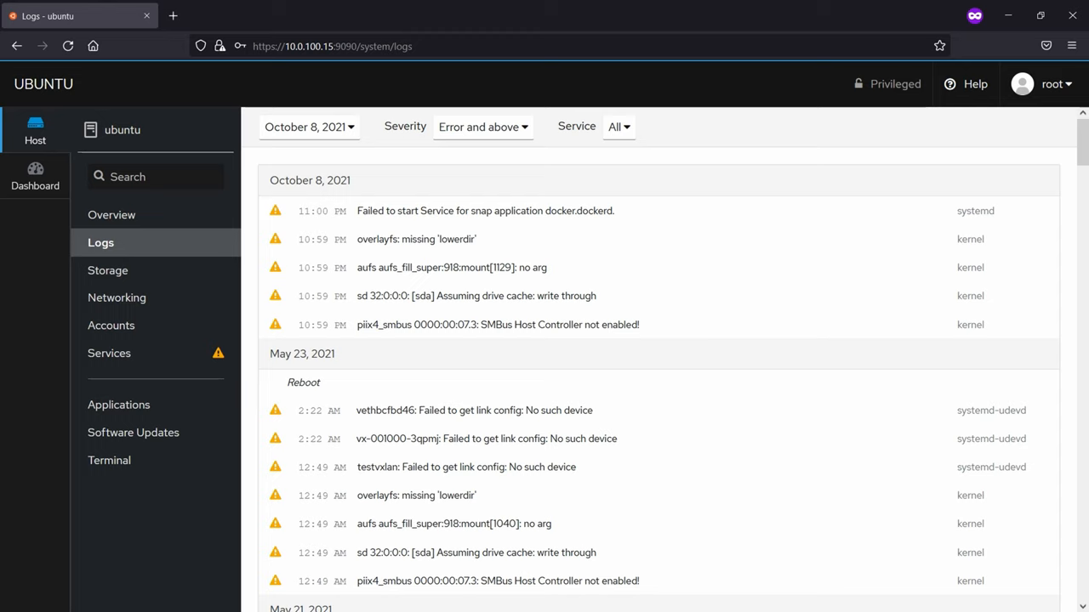
pyautogui.click(108, 269)
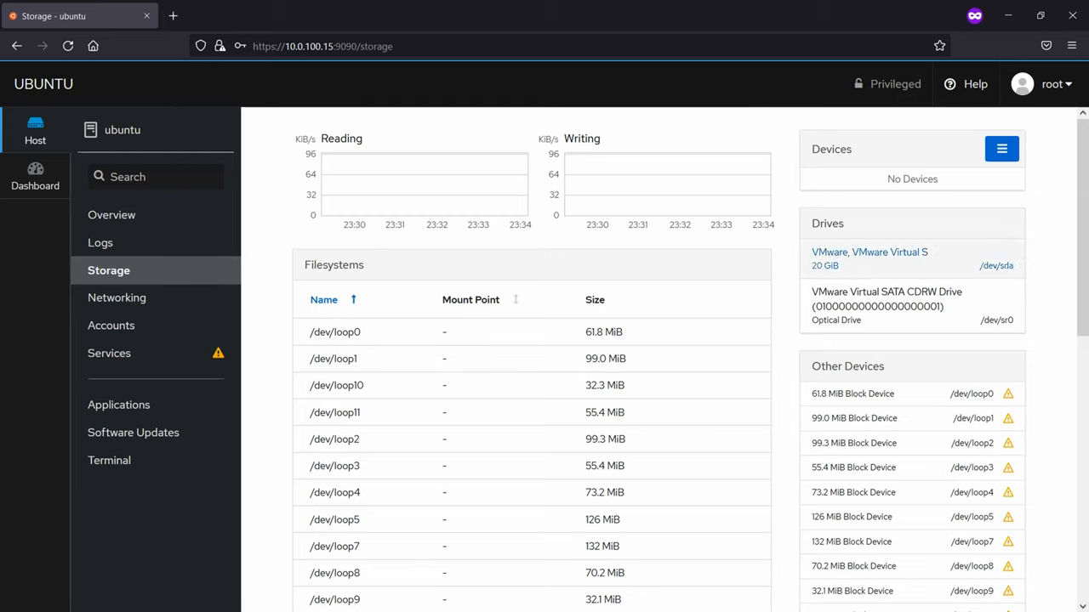
# Scroll through Filesystems, Other Devices and Storage Logs, then go to Networking
pyautogui.scroll(-3)
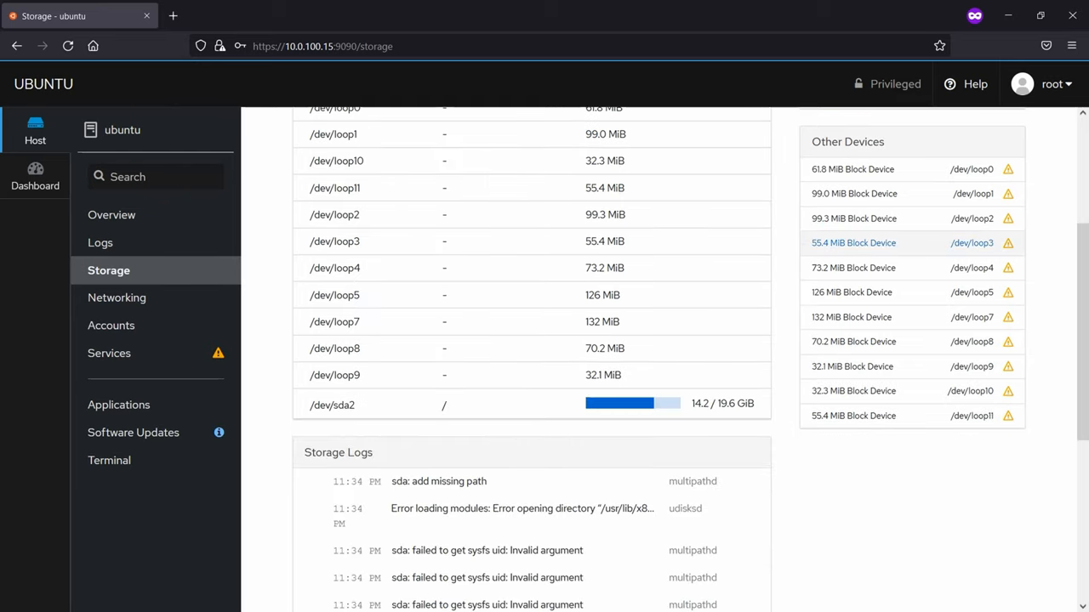
pyautogui.scroll(-3)
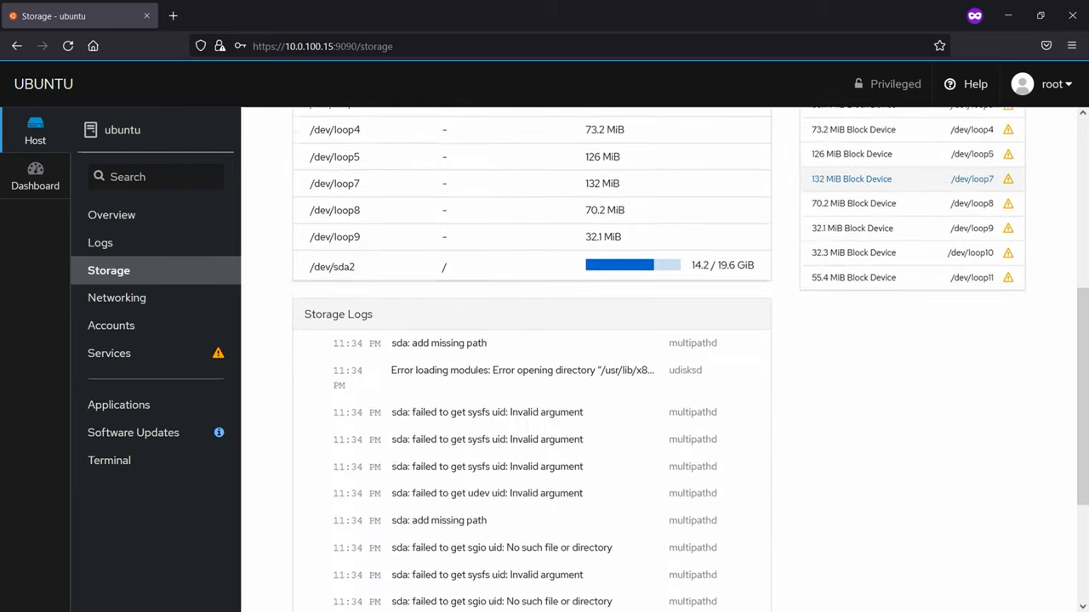
pyautogui.scroll(-3)
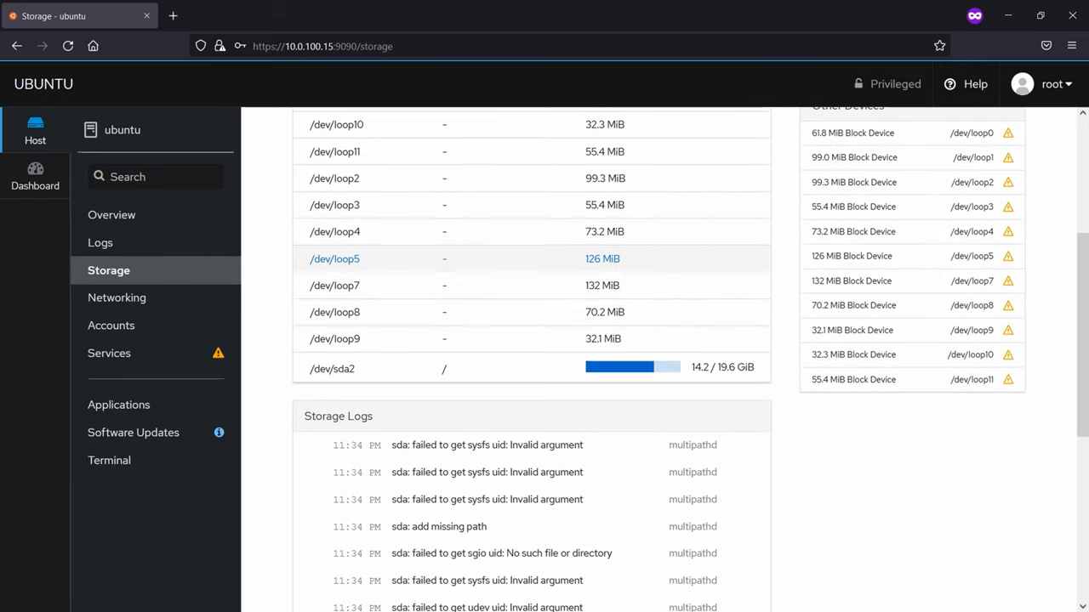
pyautogui.click(119, 296)
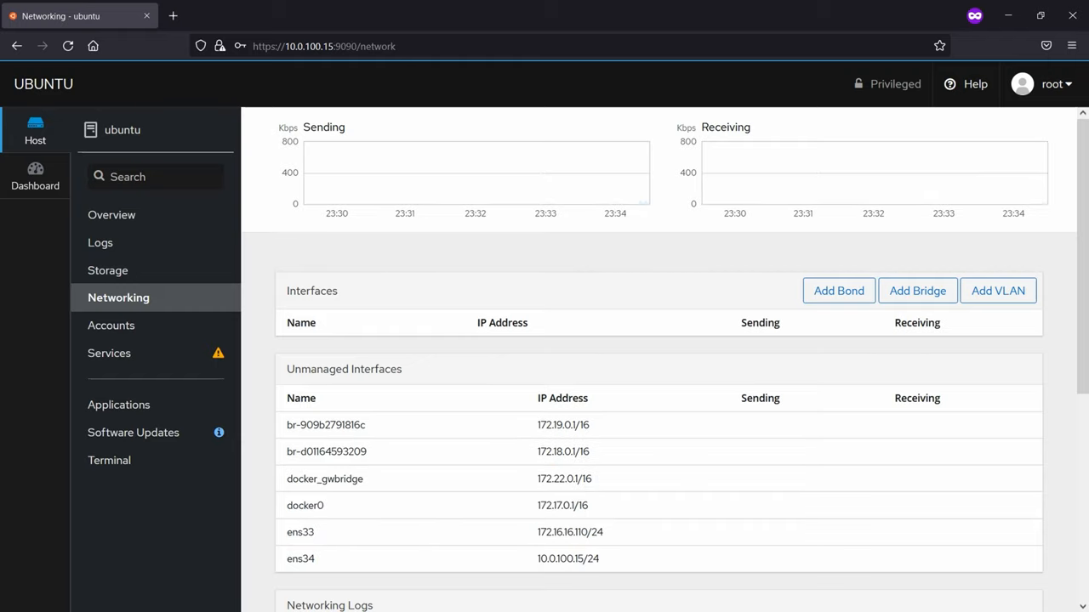
pyautogui.moveTo(110, 325)
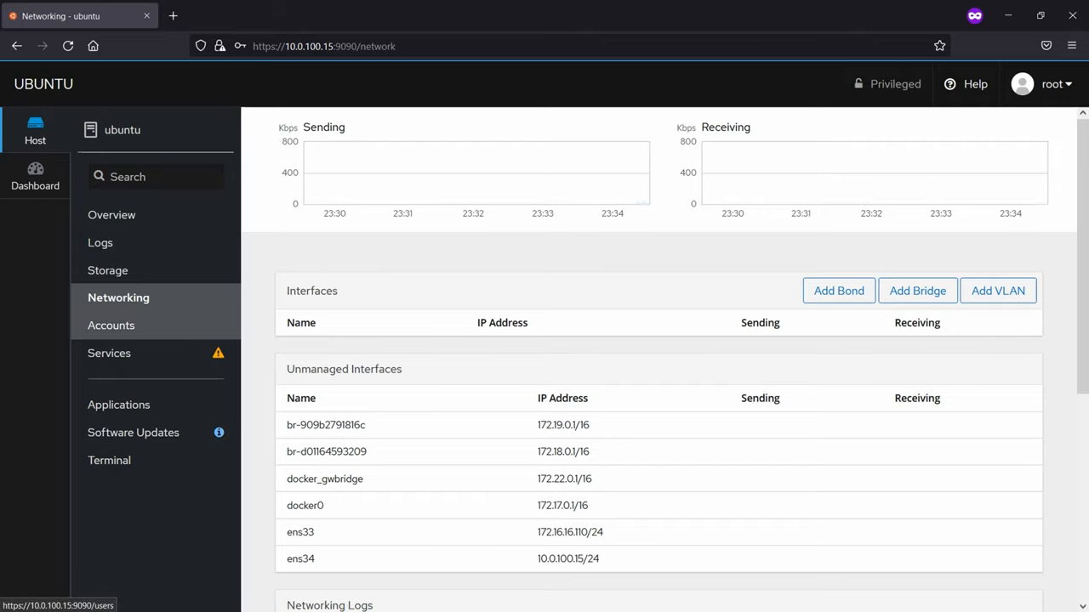
# View the Accounts page with the marius and root users, then the Services list
pyautogui.click(112, 325)
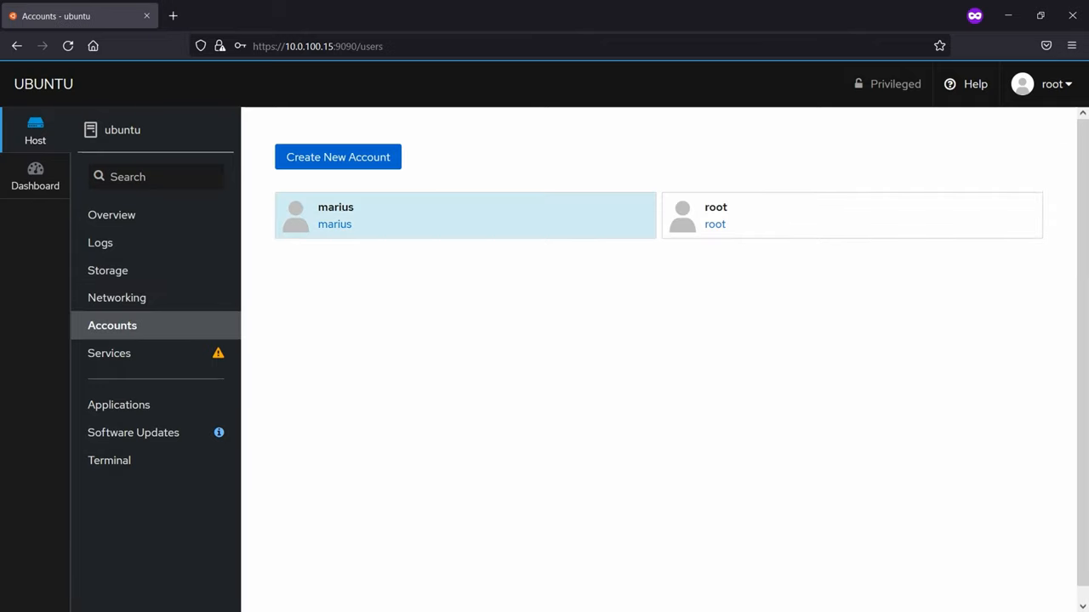
pyautogui.click(109, 353)
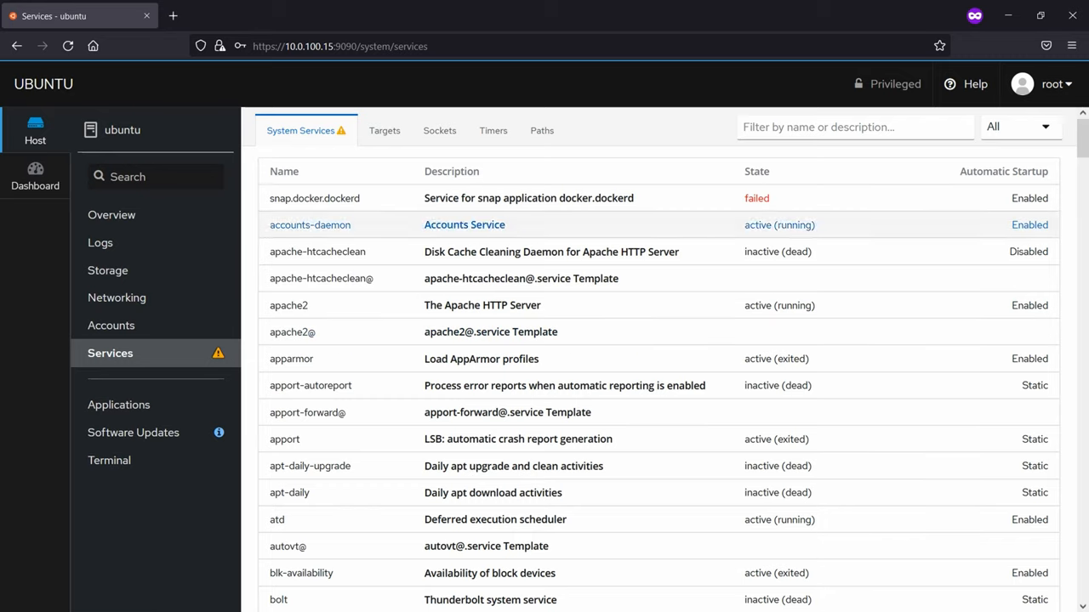
# Filter the system services list to Disabled, then Static startup state
pyautogui.scroll(-3)
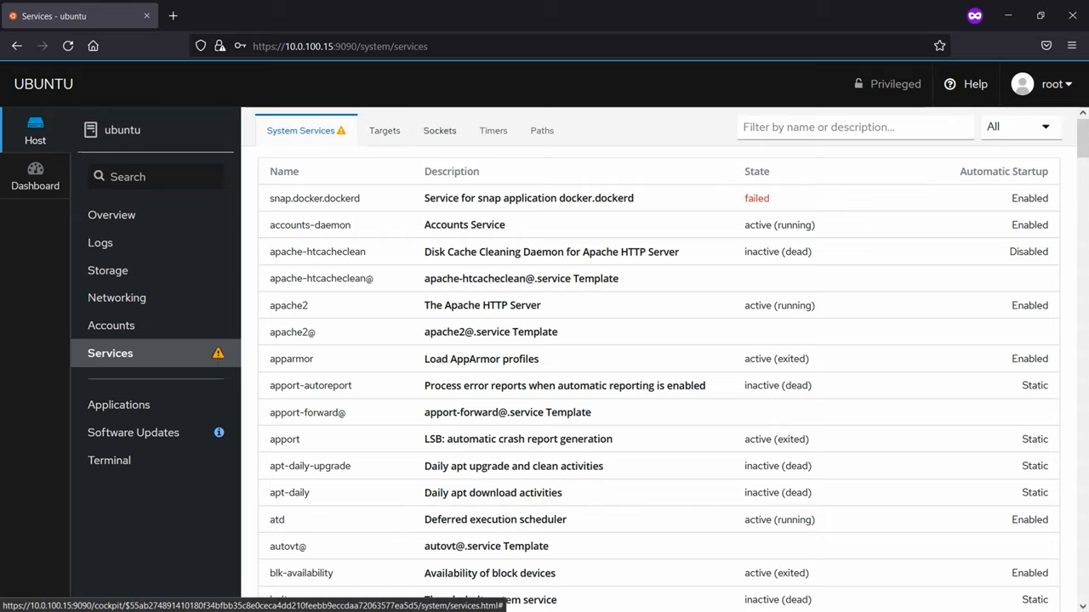
pyautogui.click(1018, 126)
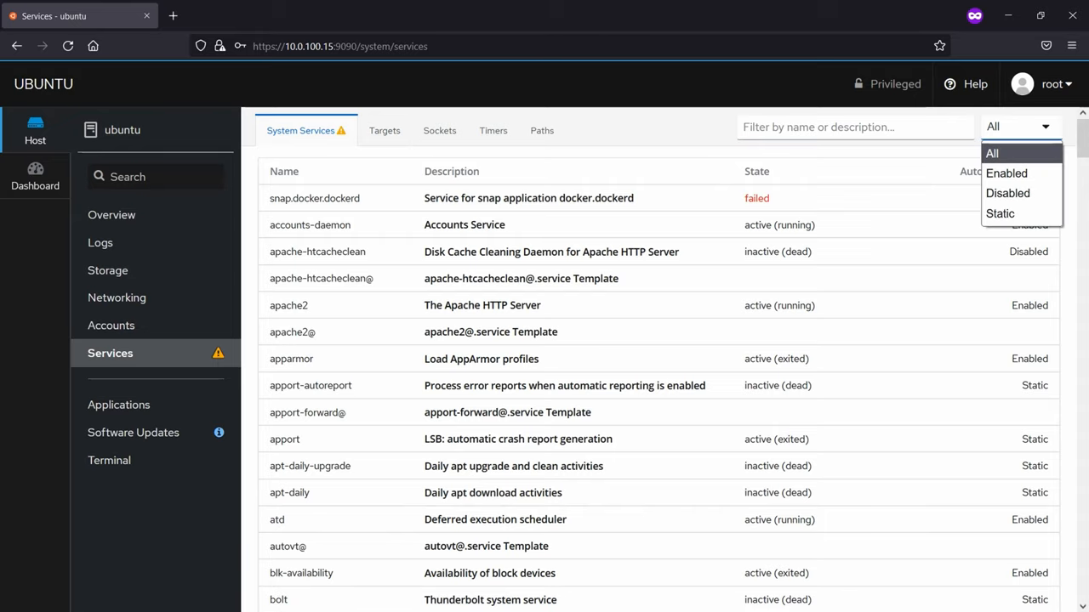
pyautogui.click(1007, 194)
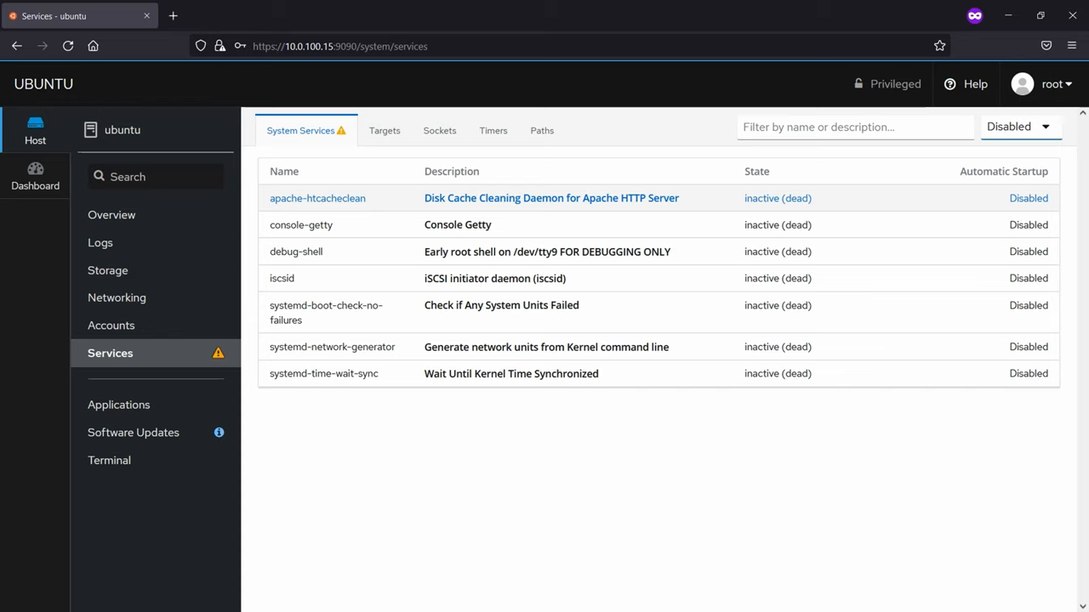
pyautogui.click(1018, 125)
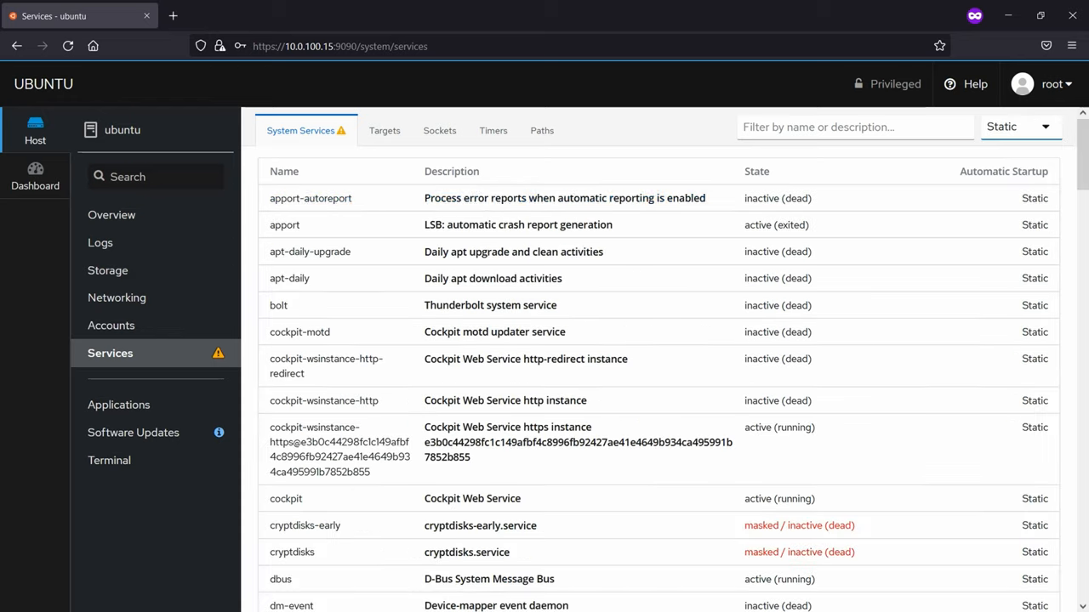
pyautogui.click(1017, 126)
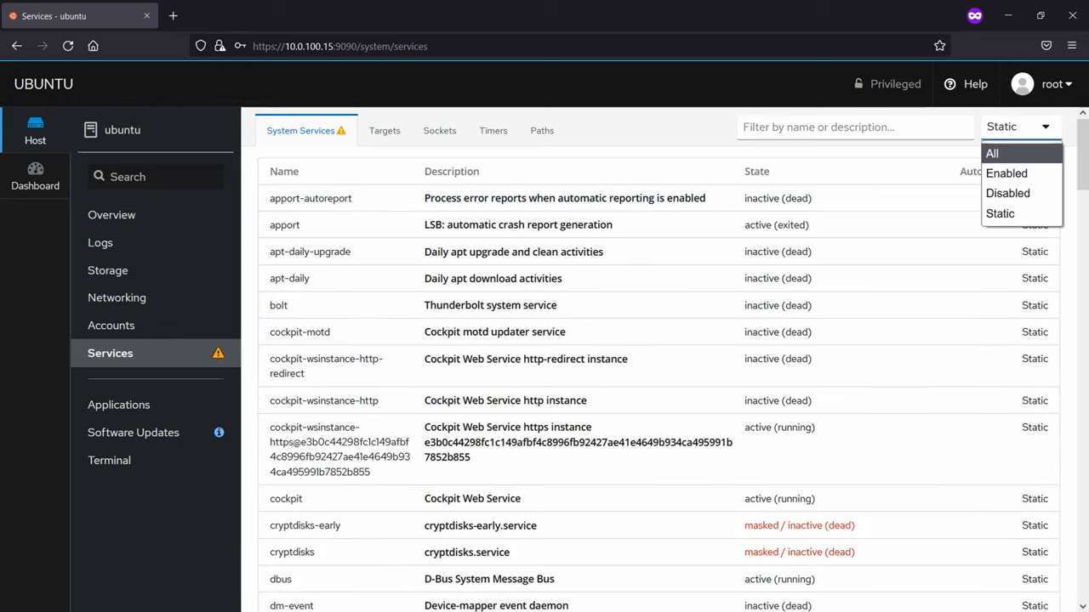
# Browse the Targets, Sockets, Timers and Paths lists, then go to Applications
pyautogui.click(384, 130)
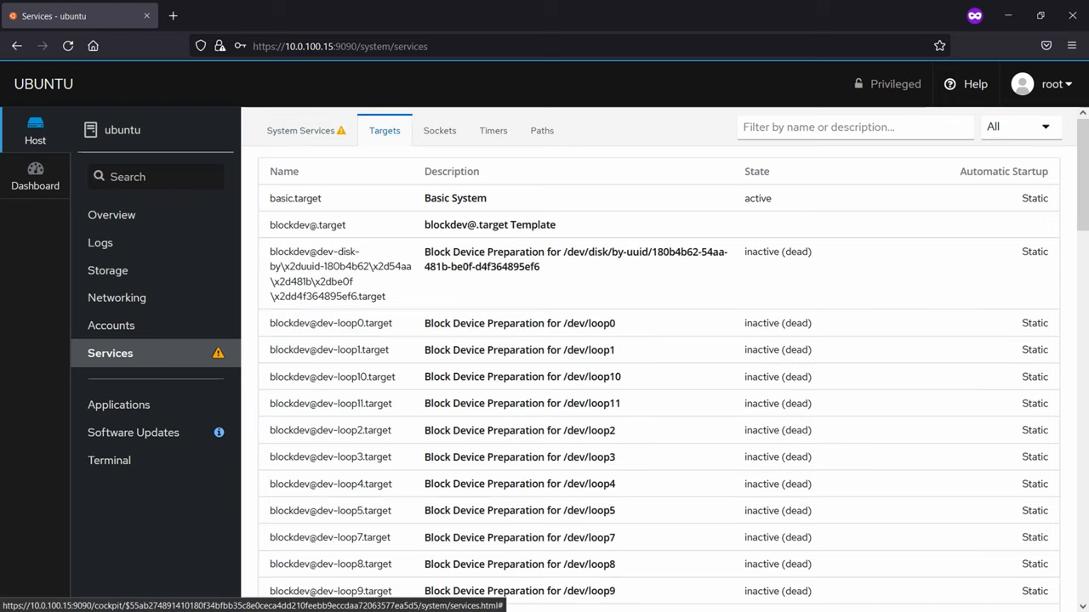
pyautogui.click(439, 130)
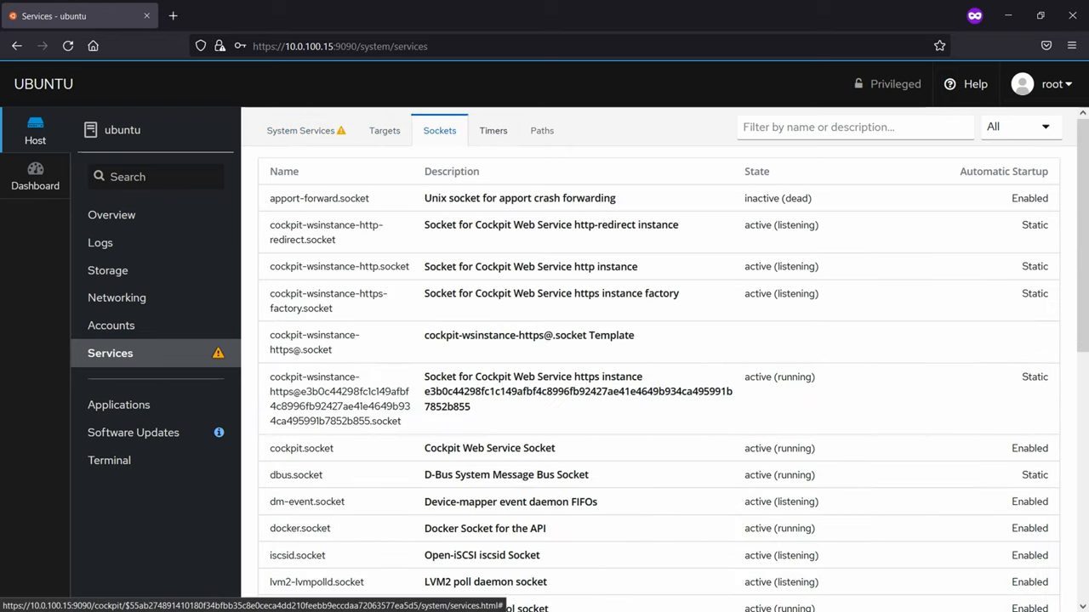
pyautogui.click(494, 130)
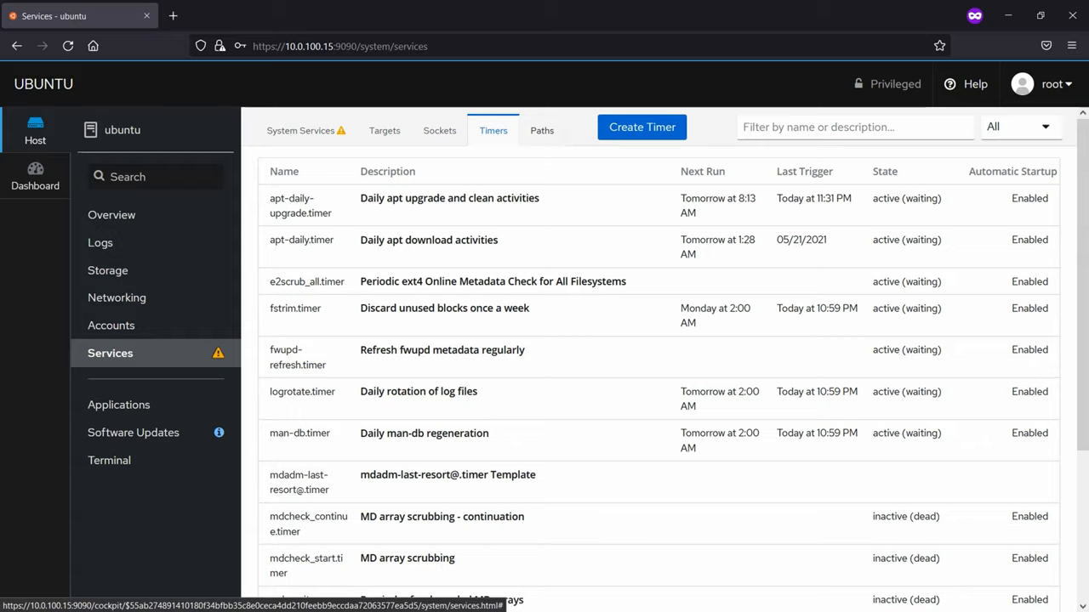
pyautogui.click(541, 129)
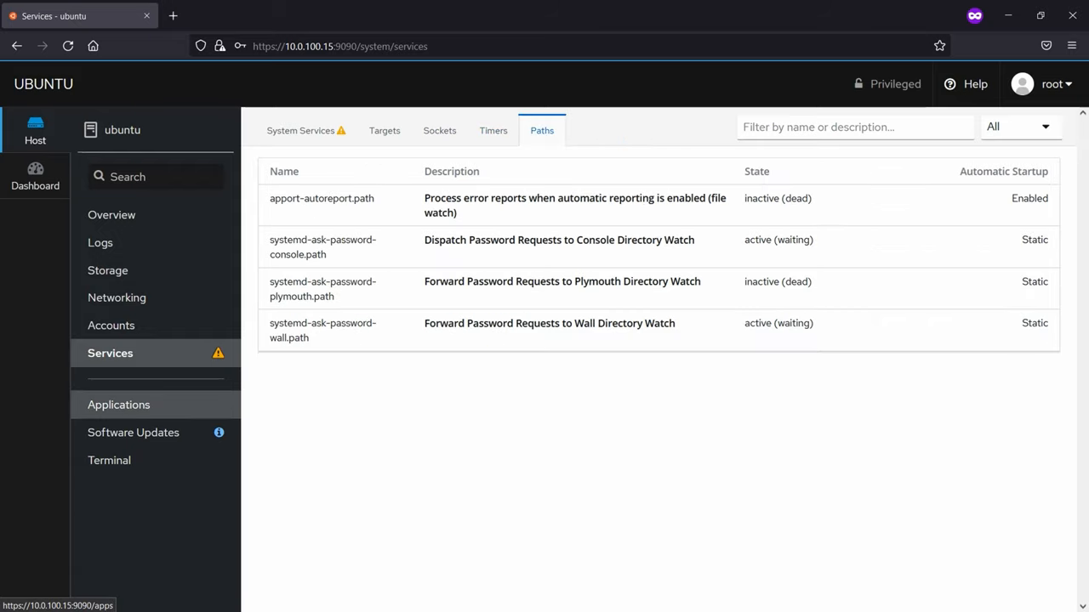
pyautogui.click(120, 405)
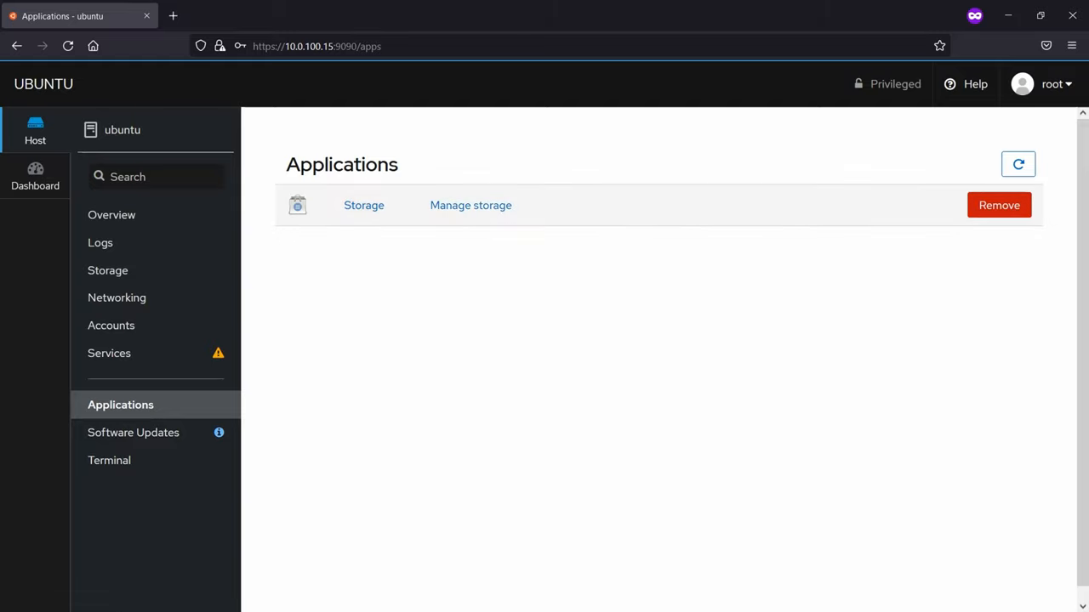
# View and launch the Storage application, return to its details, then go to Software Updates
pyautogui.click(364, 204)
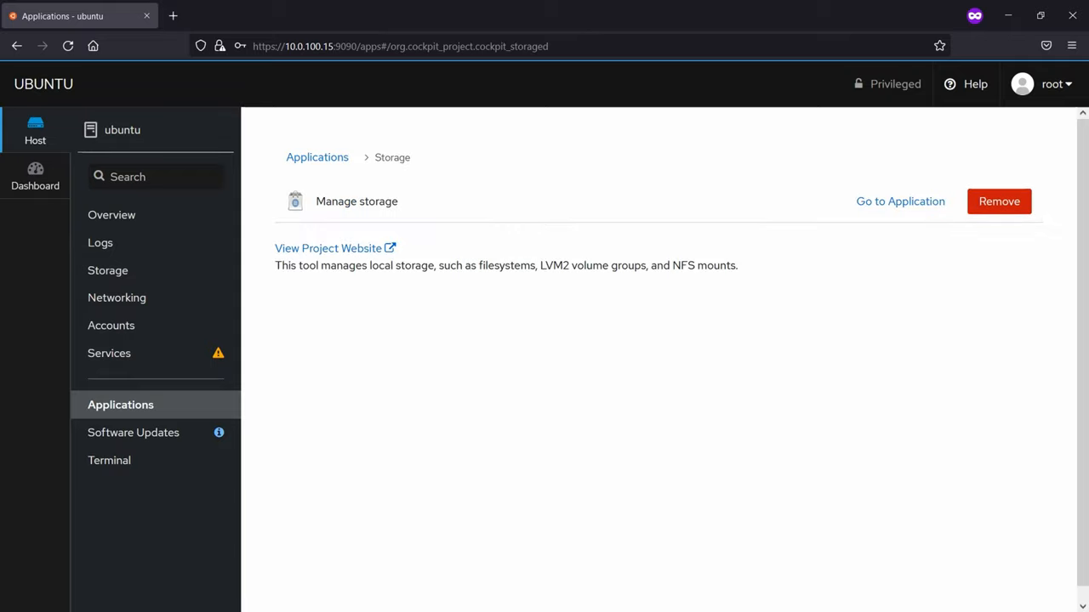
pyautogui.click(898, 201)
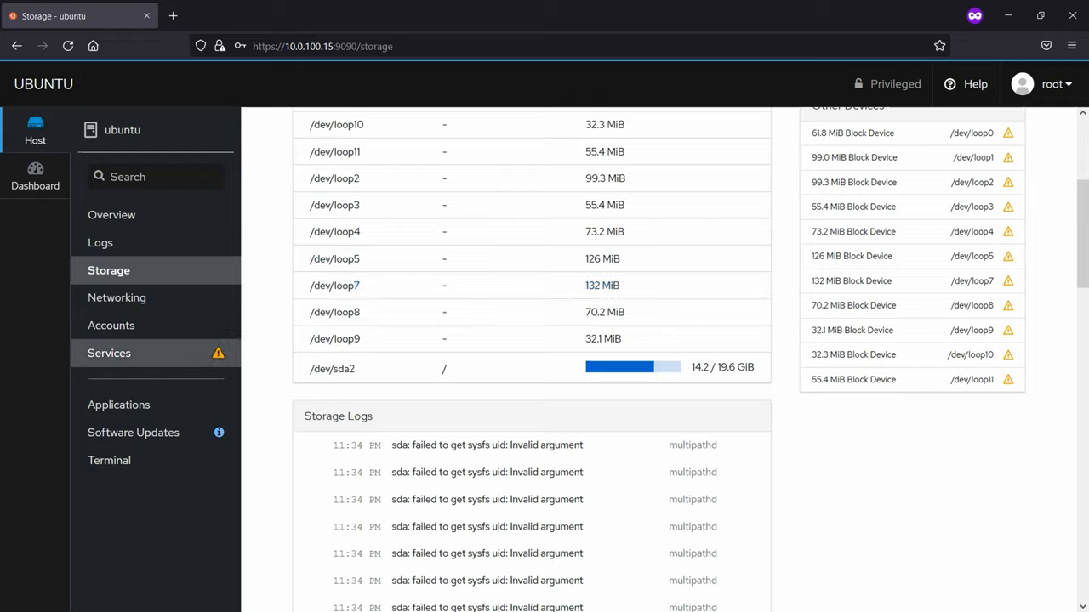
pyautogui.click(113, 325)
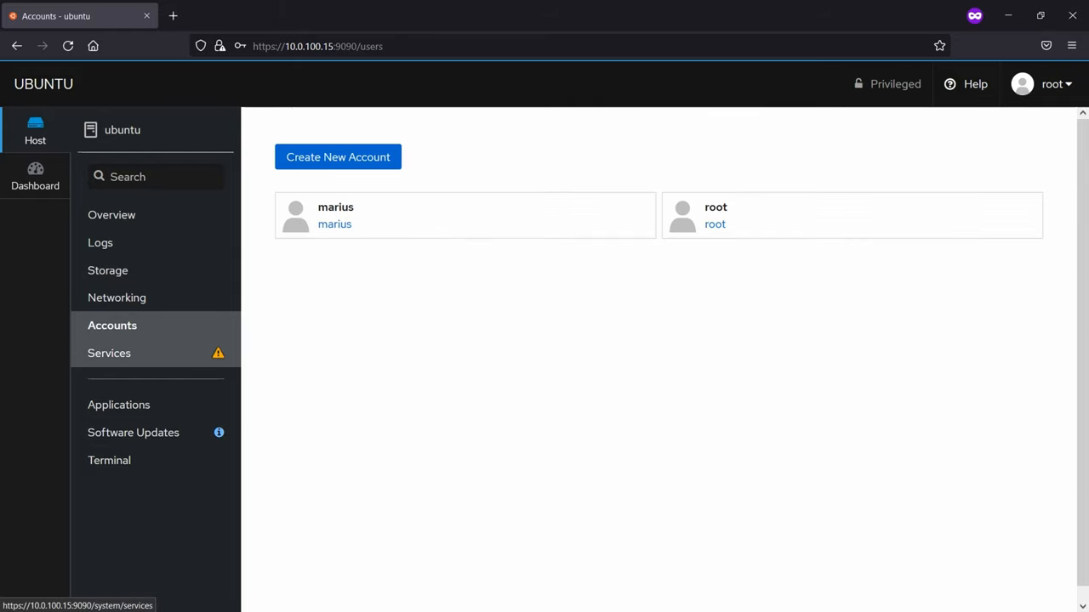
pyautogui.click(119, 405)
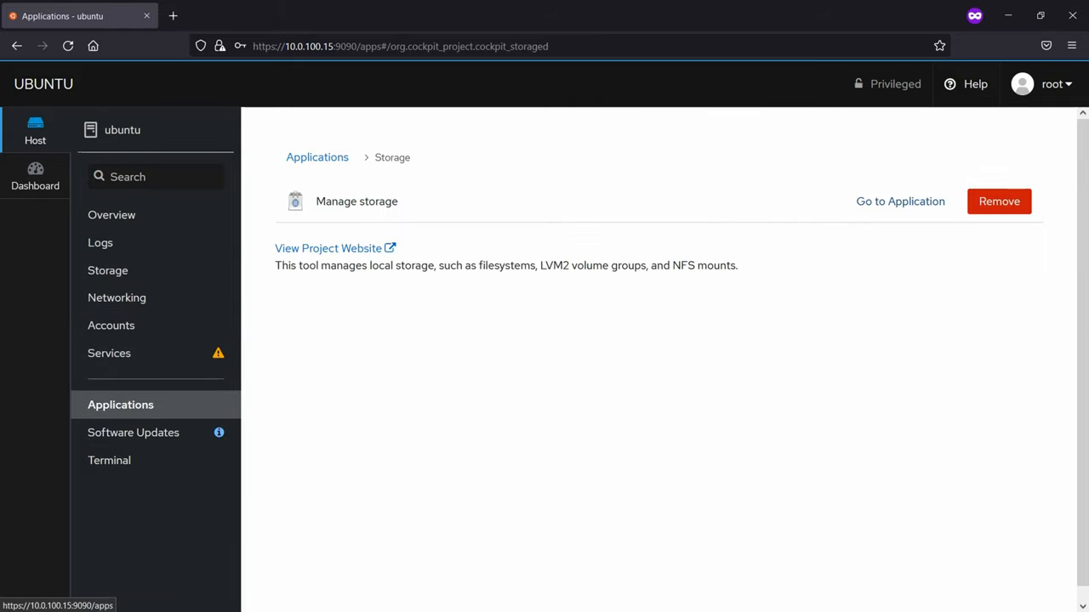
pyautogui.click(136, 432)
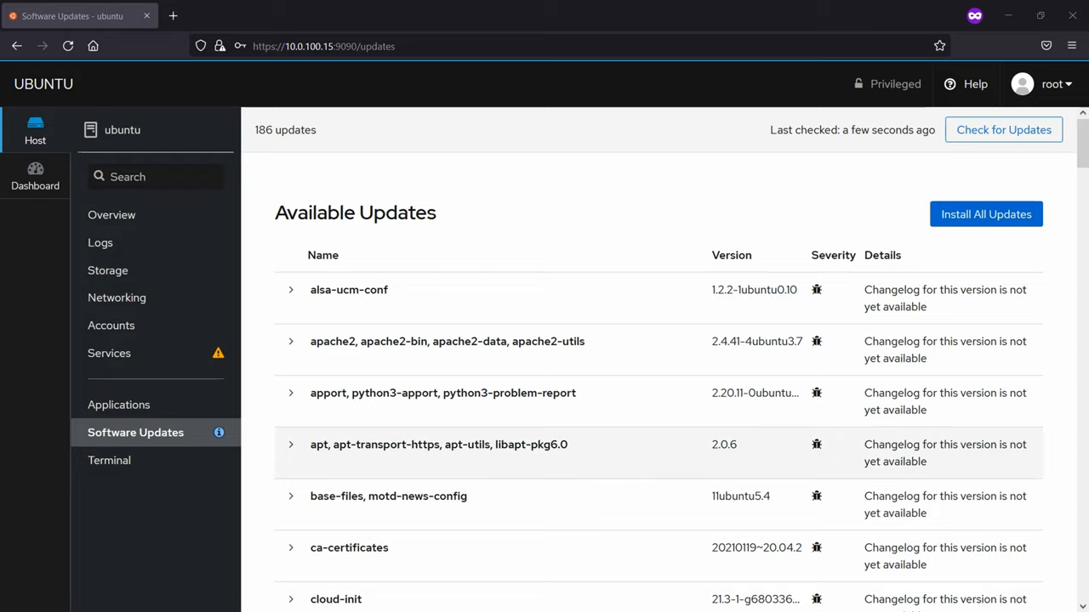
# Scroll through the 186 available package updates, then open the built-in root terminal
pyautogui.scroll(-3)
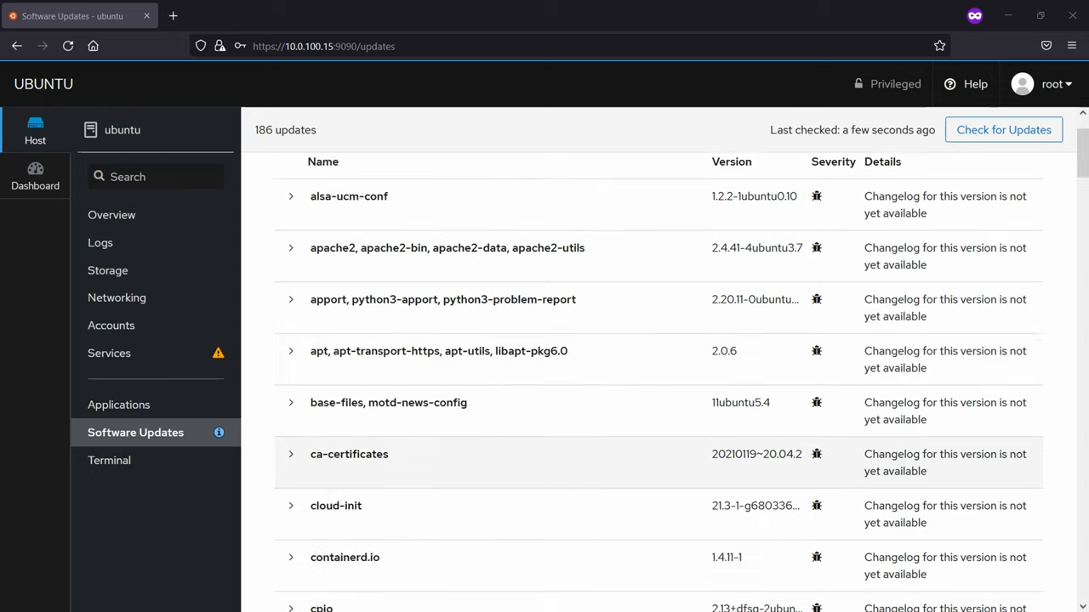
pyautogui.scroll(-3)
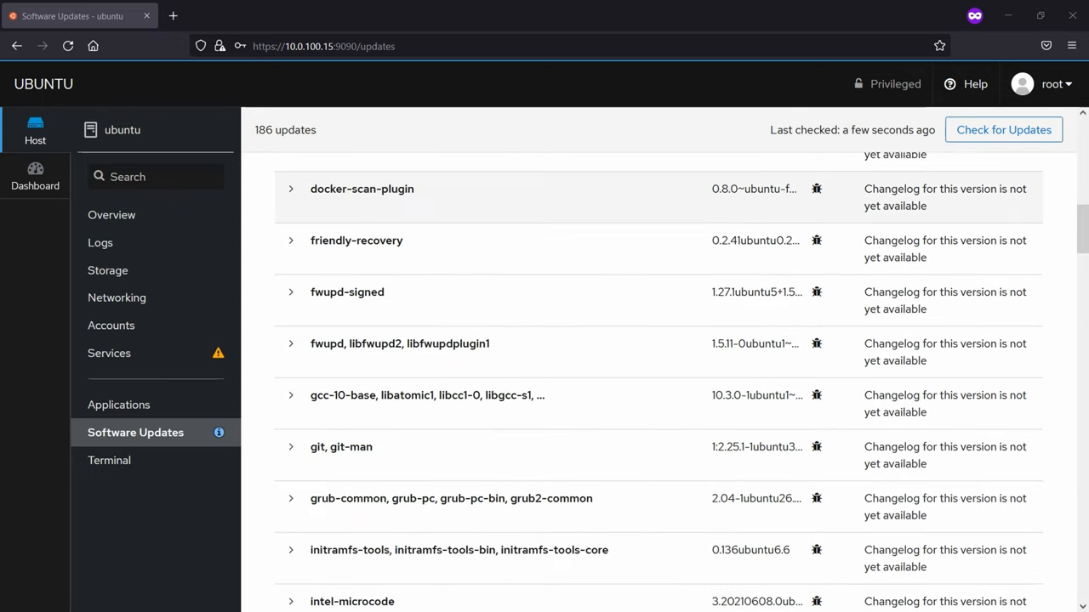
pyautogui.scroll(-3)
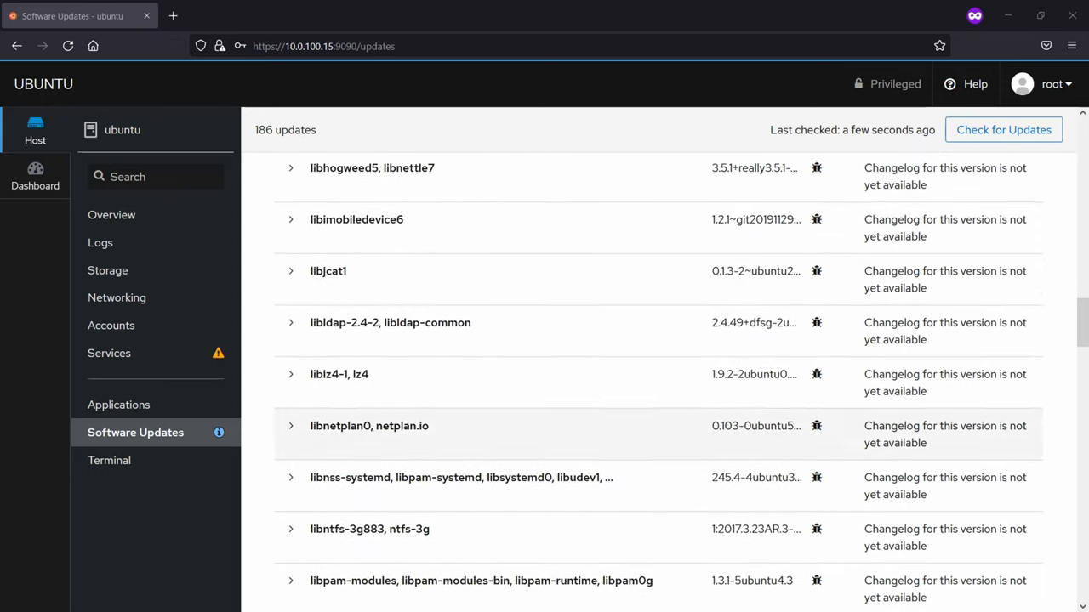
pyautogui.click(109, 459)
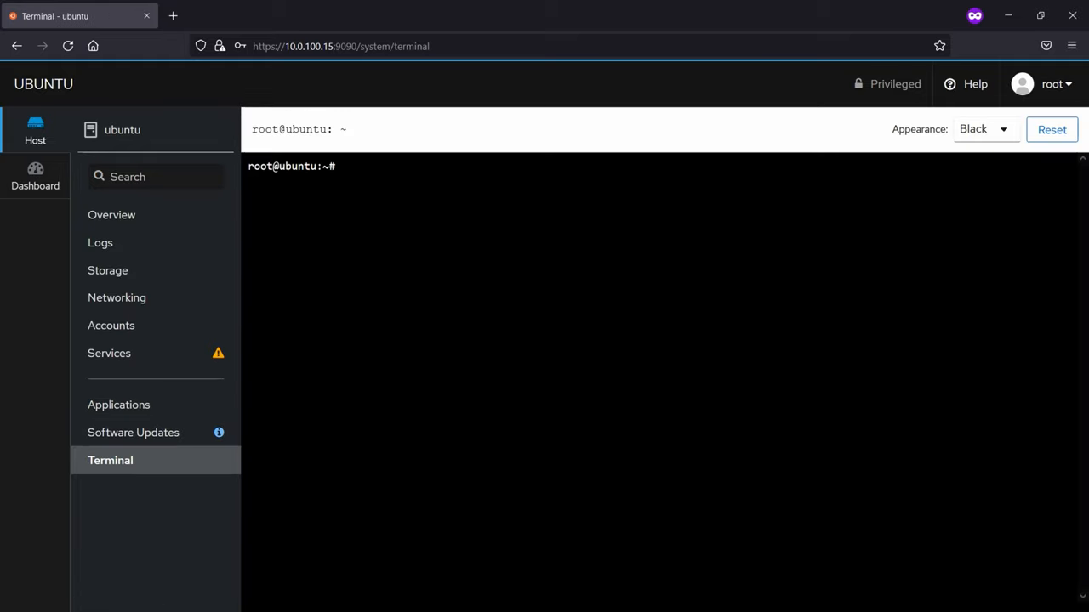
# Run whoami in the terminal to confirm root, then show the Dashboard with the ubuntu server's CPU graph
pyautogui.click(983, 129)
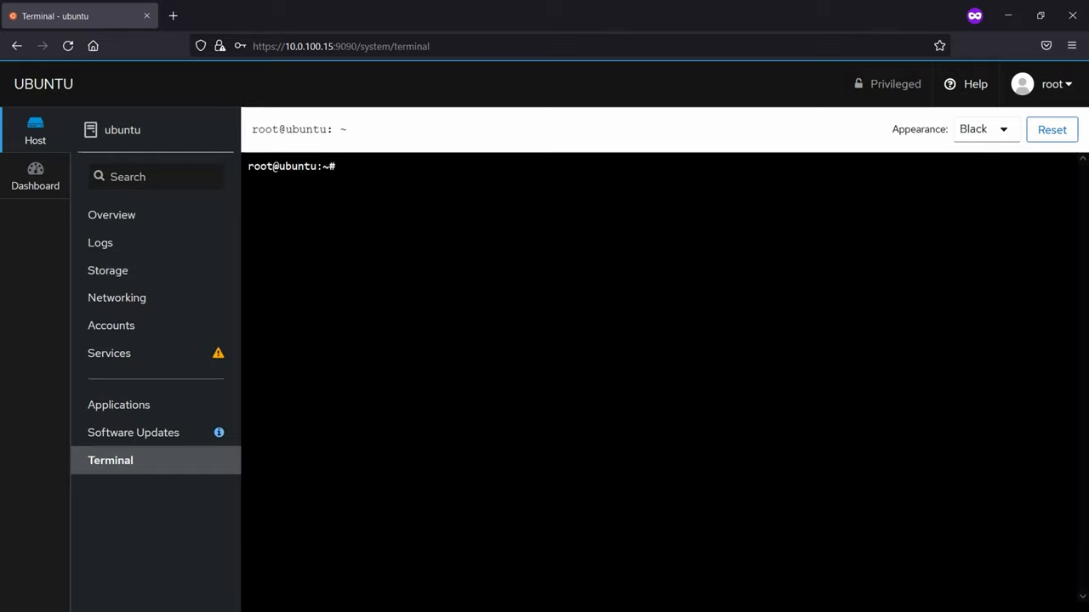
pyautogui.write('whoami')
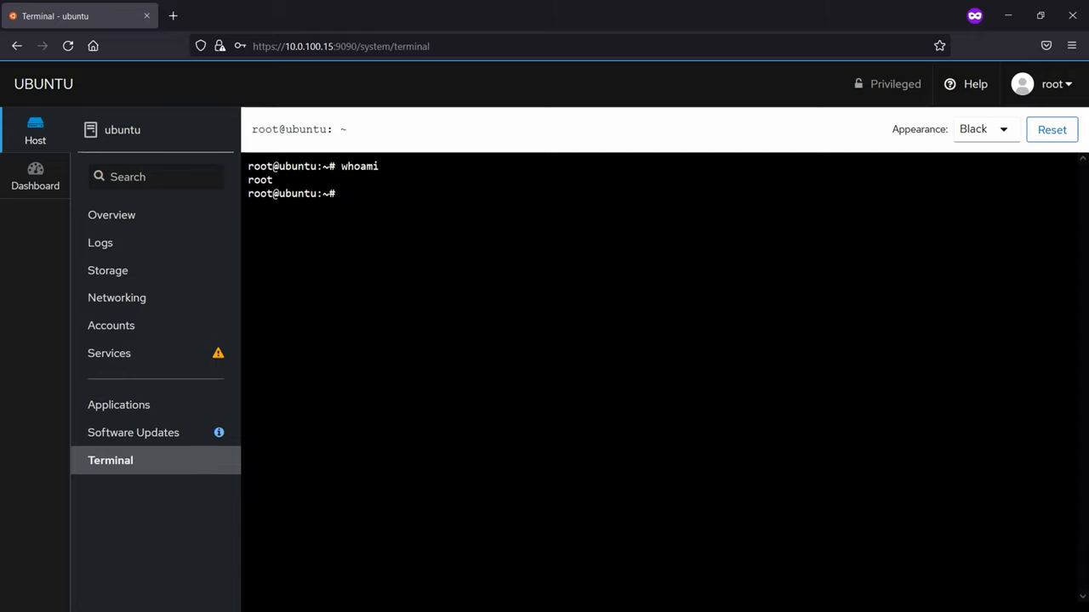
pyautogui.click(34, 175)
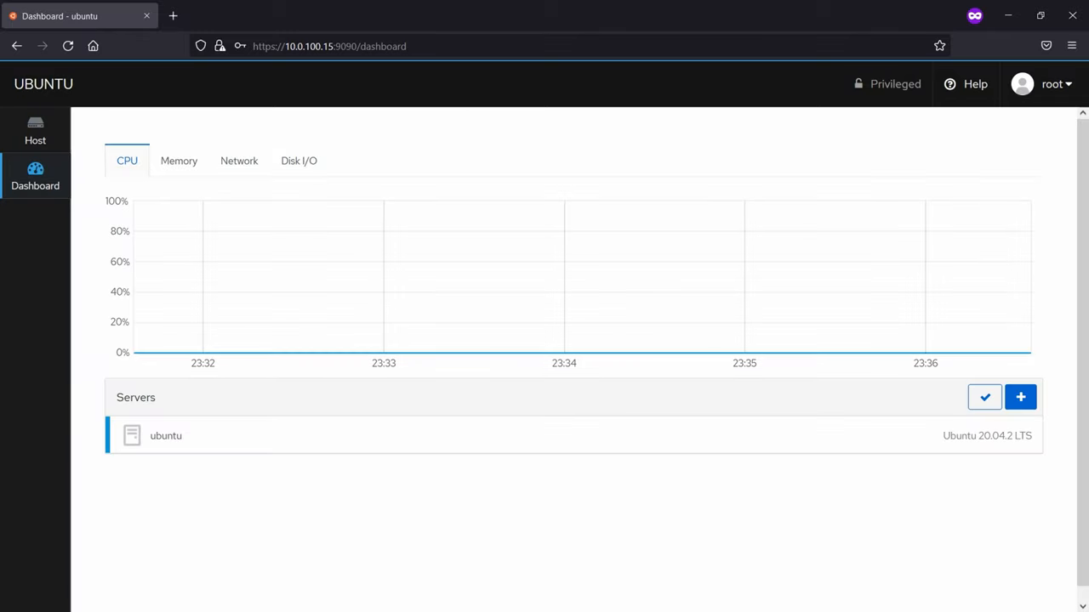